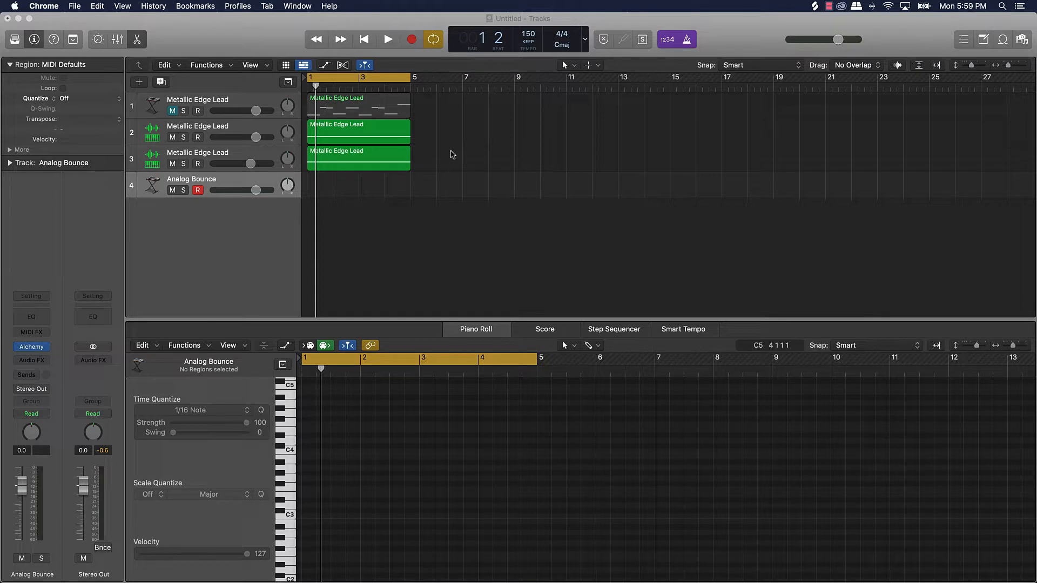
{"action": "mouse_move", "coordinate": [358, 111]}
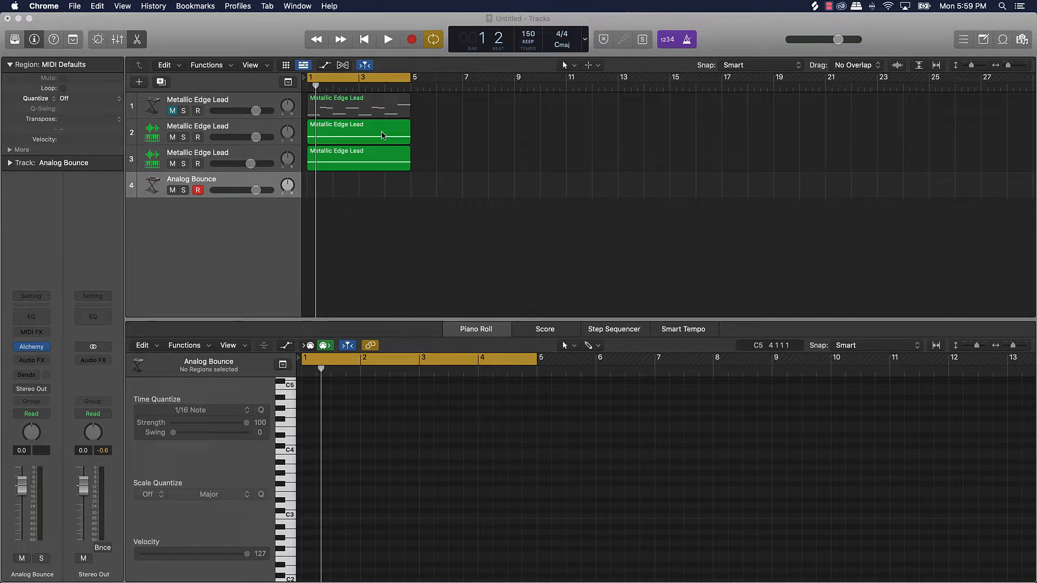
- Start playback of the project with Alchemy open on the Analog Bounce track
{"action": "left_click", "coordinate": [388, 39]}
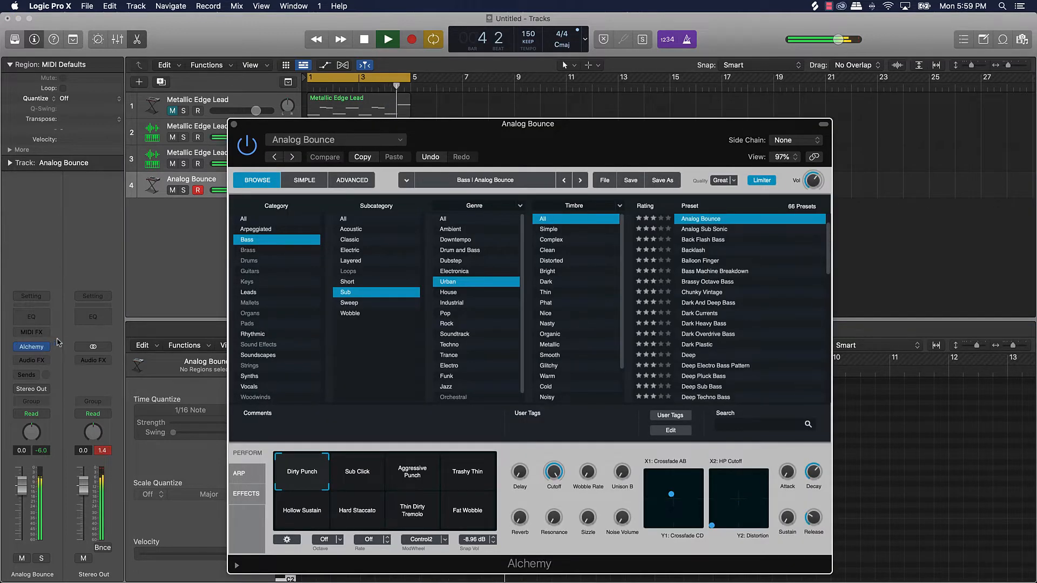
{"action": "mouse_move", "coordinate": [88, 347]}
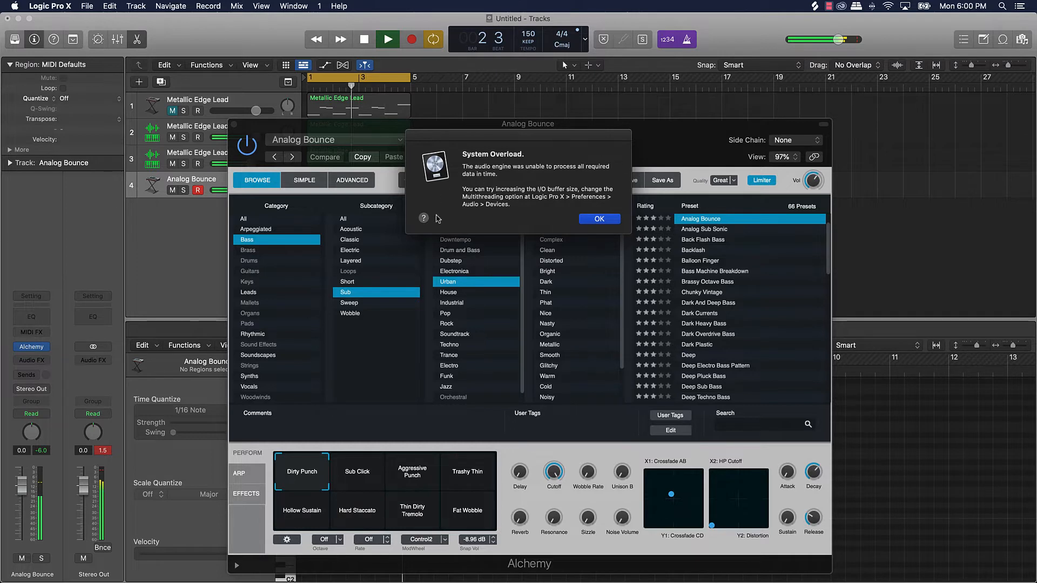
{"action": "mouse_move", "coordinate": [573, 246]}
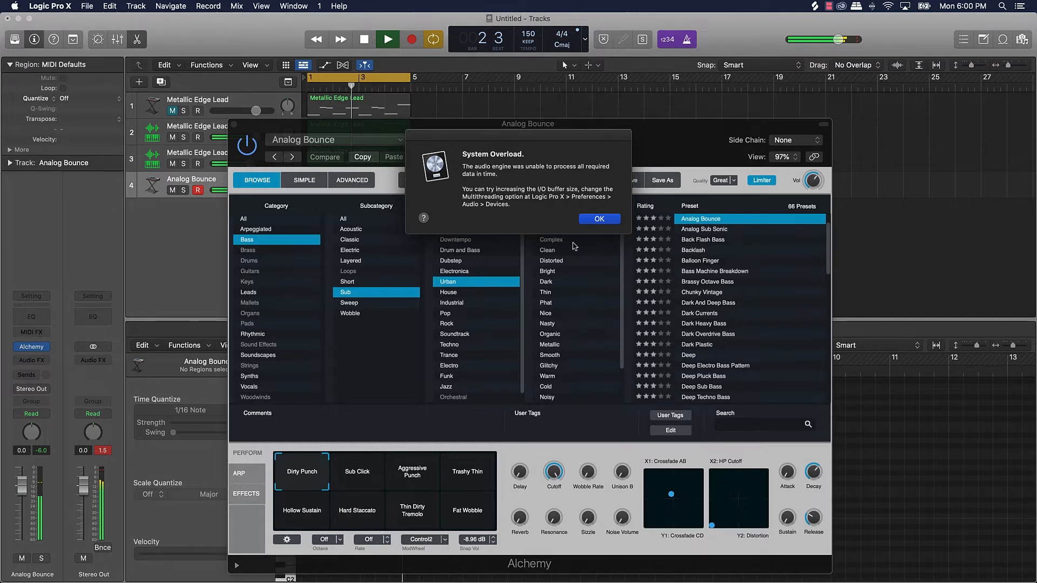
{"action": "mouse_move", "coordinate": [557, 248]}
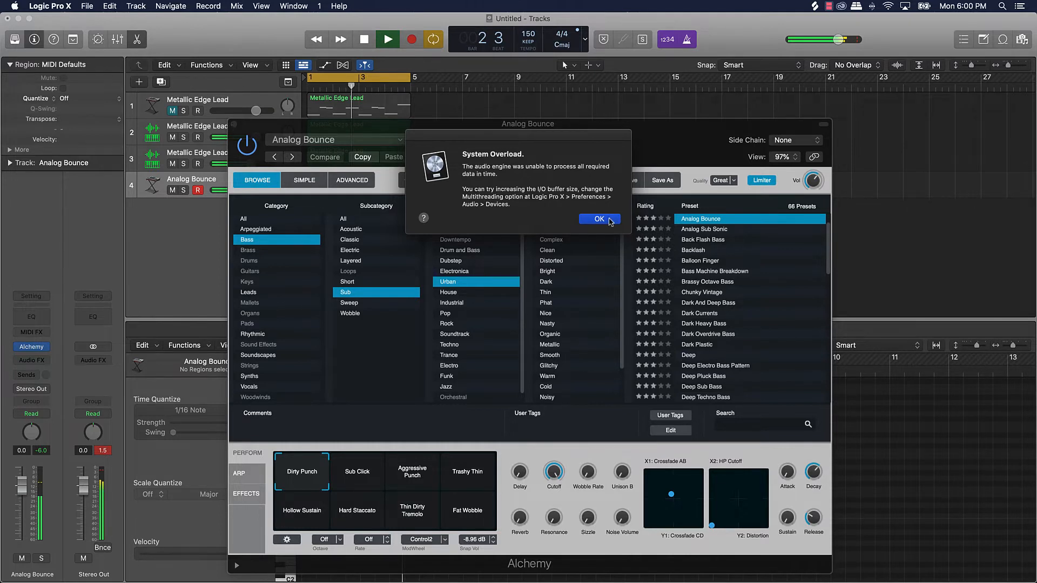
- Dismiss the System Overload warning and select the Analog Bounce track
{"action": "left_click", "coordinate": [598, 219]}
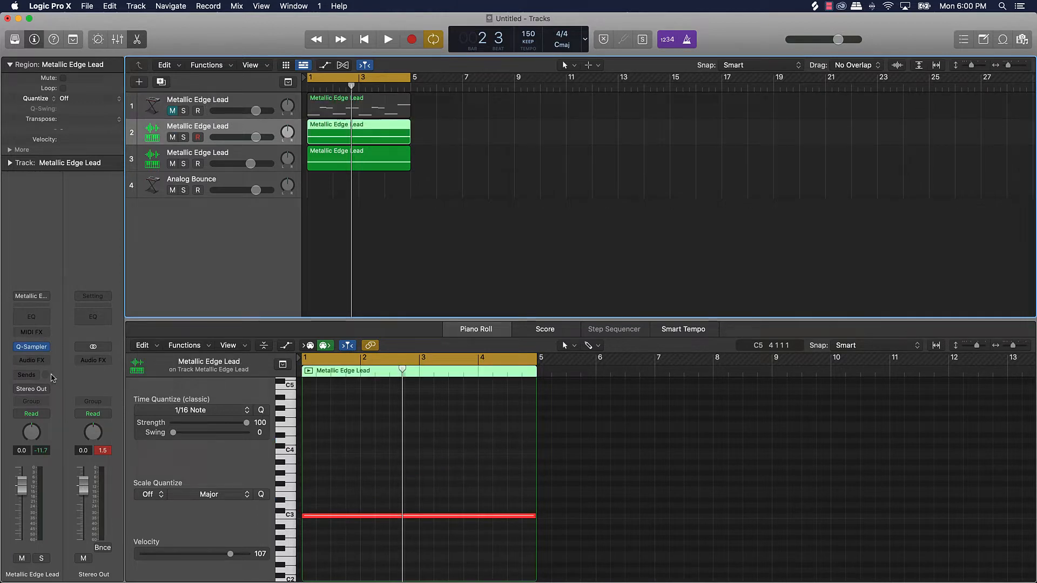
{"action": "mouse_move", "coordinate": [226, 164]}
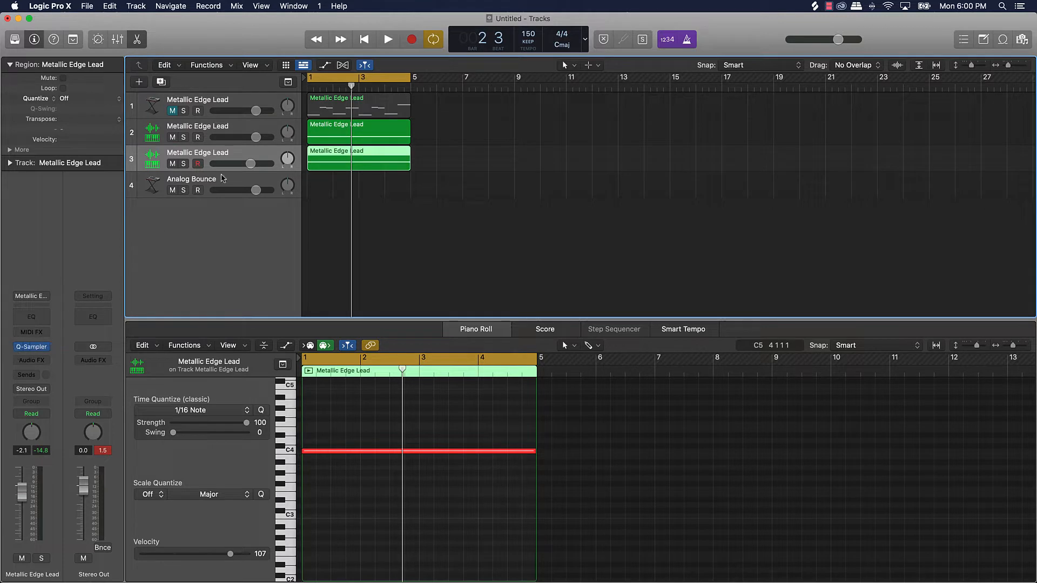
{"action": "left_click", "coordinate": [192, 178]}
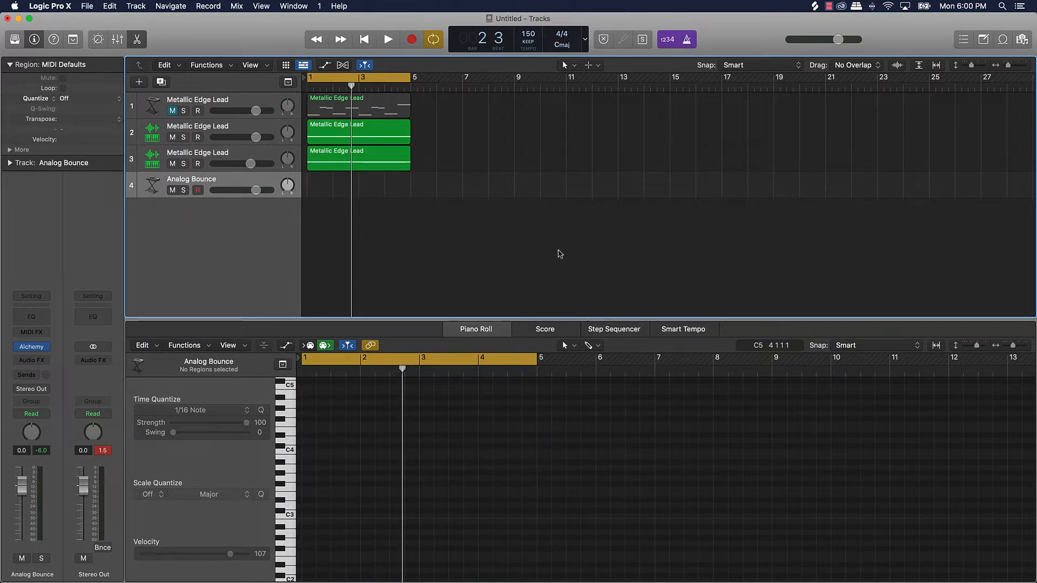
{"action": "mouse_move", "coordinate": [519, 180]}
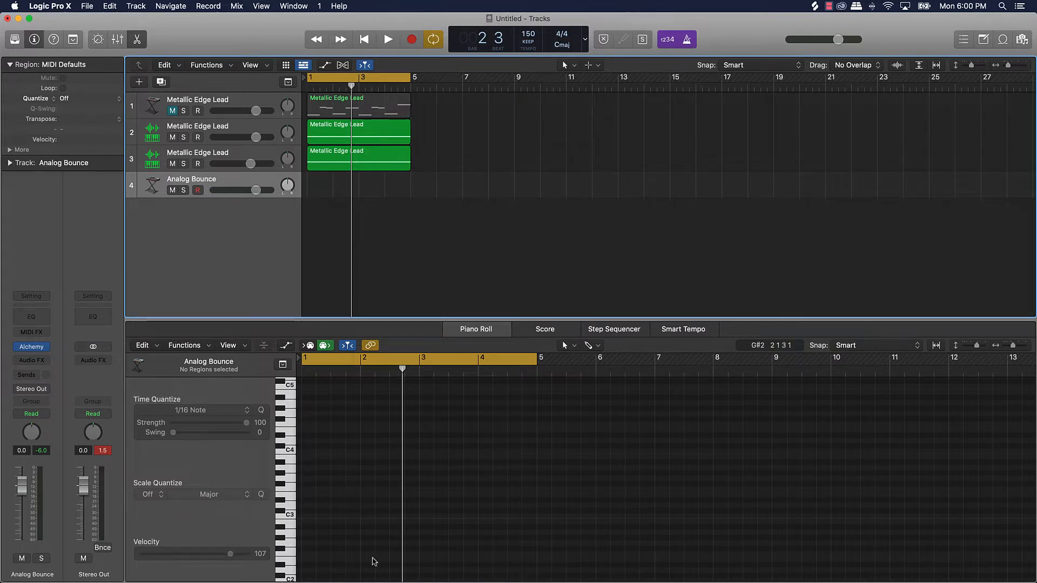
{"action": "mouse_move", "coordinate": [519, 562]}
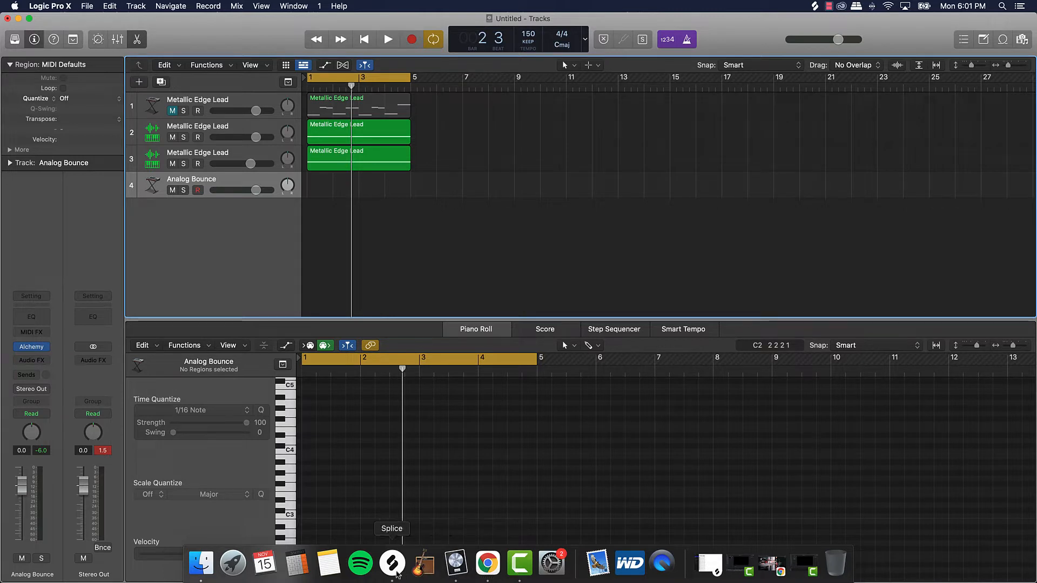
{"action": "mouse_move", "coordinate": [454, 570]}
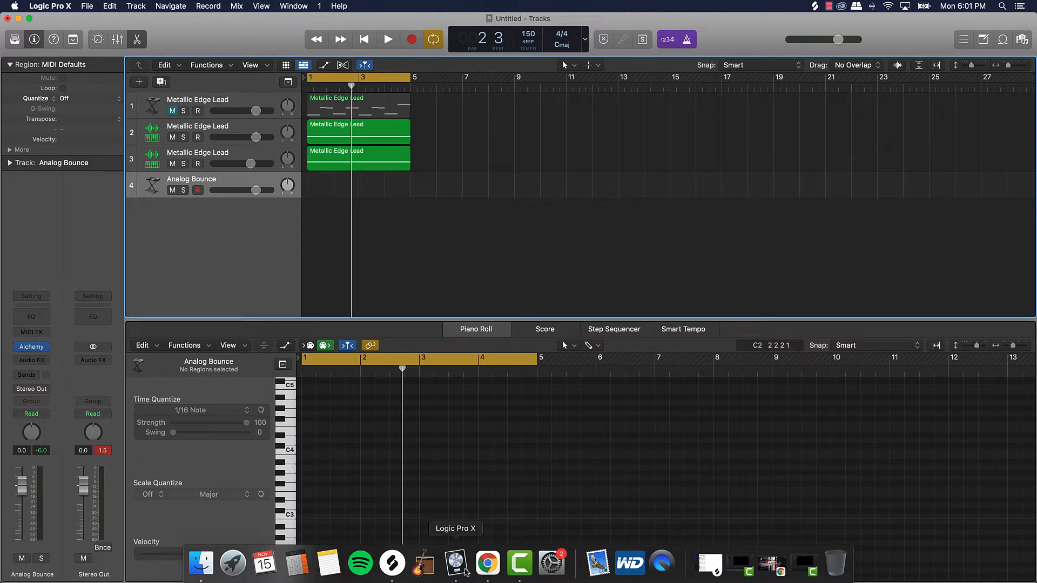
{"action": "mouse_move", "coordinate": [487, 563]}
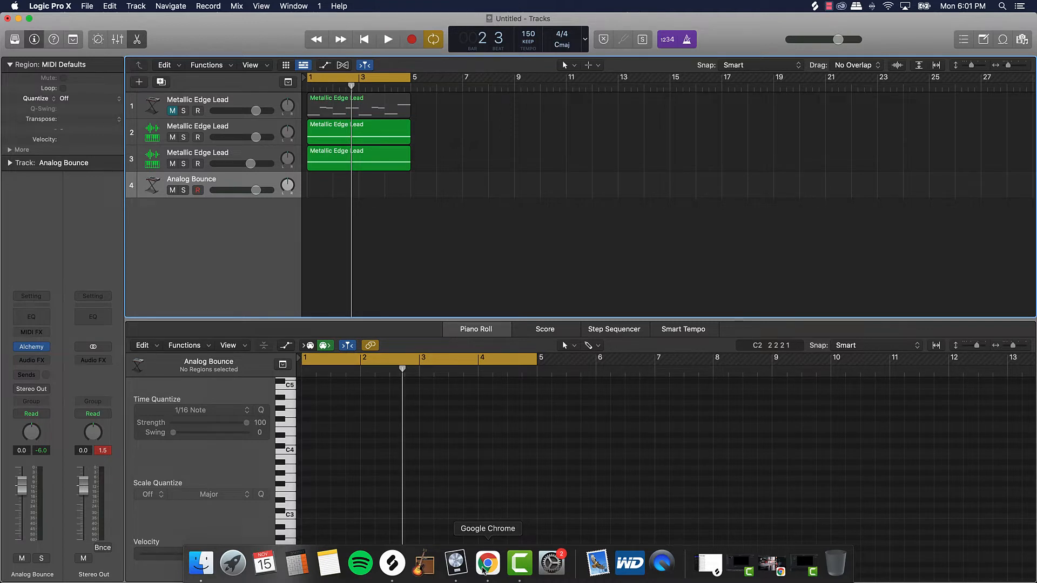
{"action": "mouse_move", "coordinate": [423, 563]}
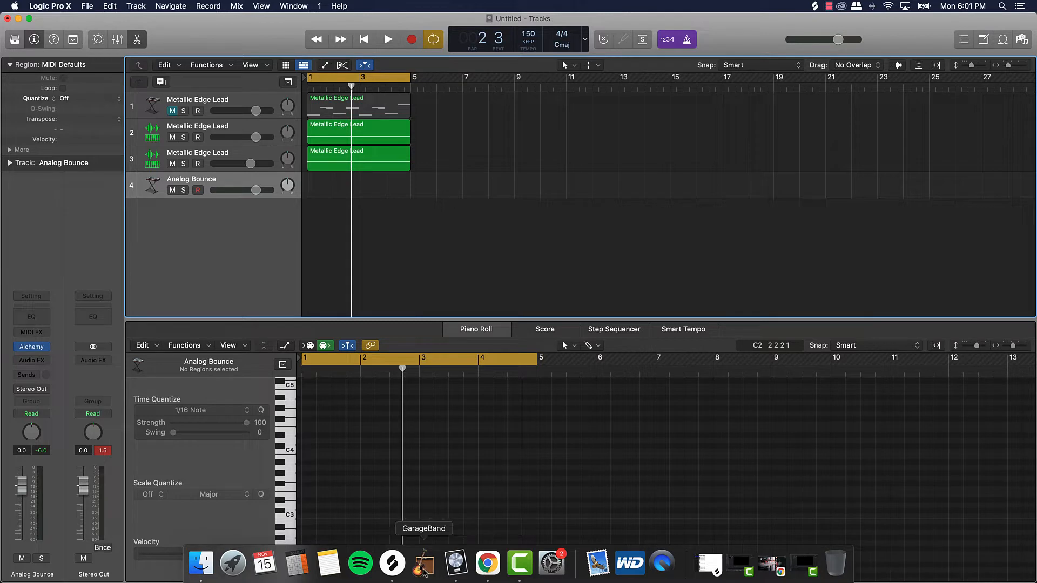
{"action": "mouse_move", "coordinate": [391, 563]}
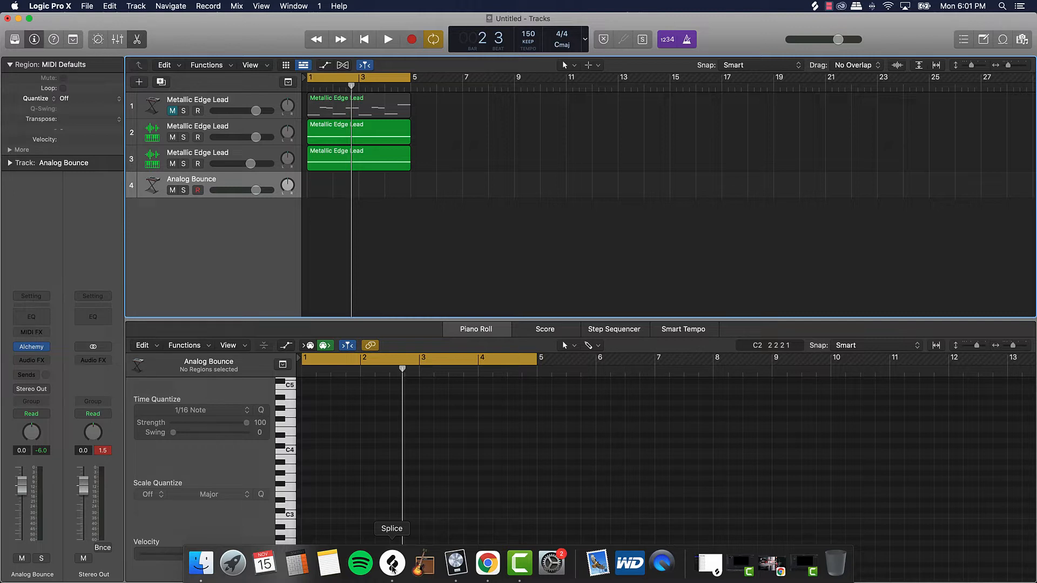
{"action": "right_click", "coordinate": [391, 564]}
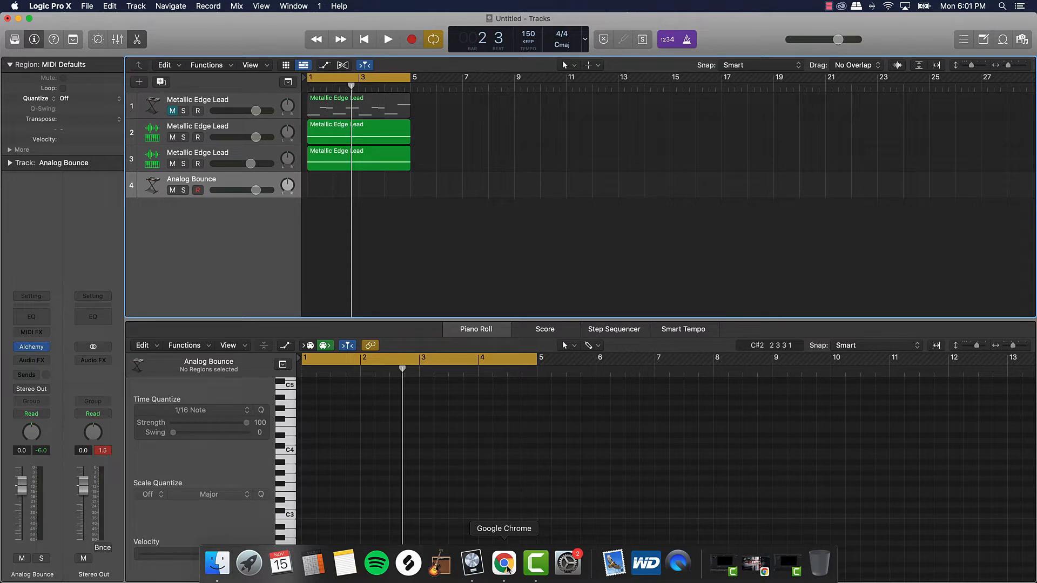
{"action": "right_click", "coordinate": [504, 564]}
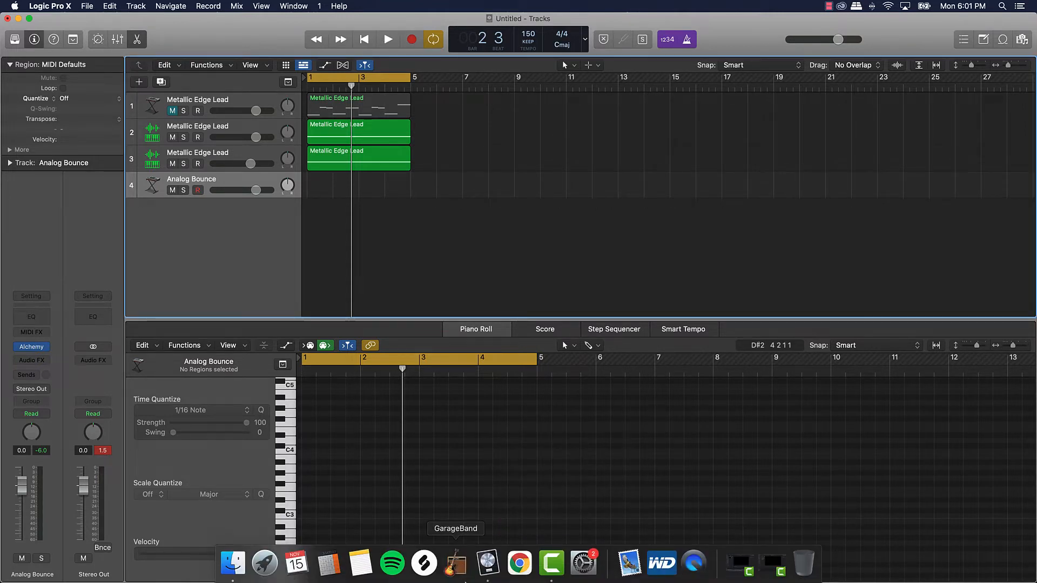
{"action": "mouse_move", "coordinate": [551, 564]}
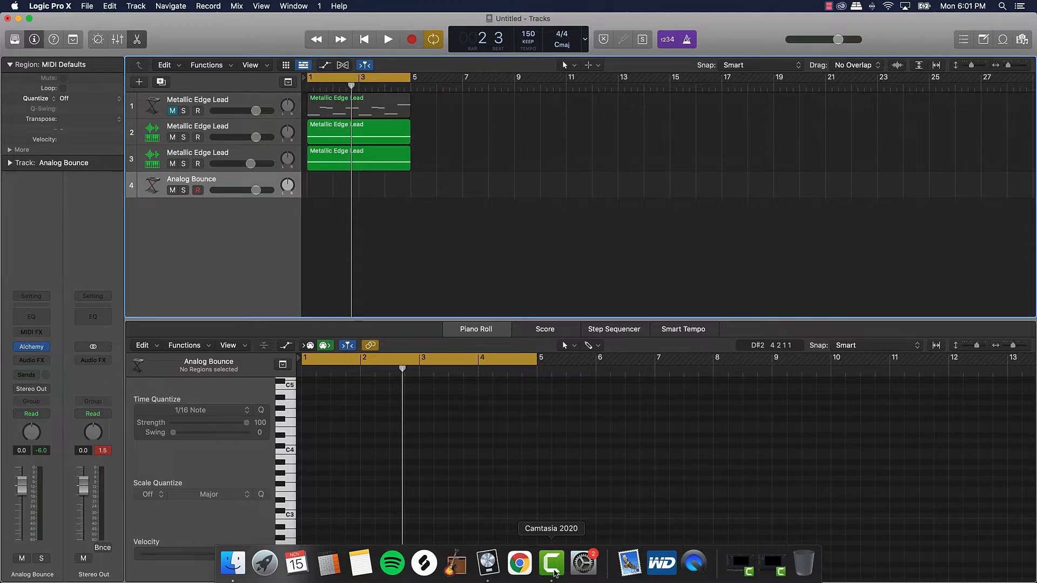
{"action": "mouse_move", "coordinate": [487, 564]}
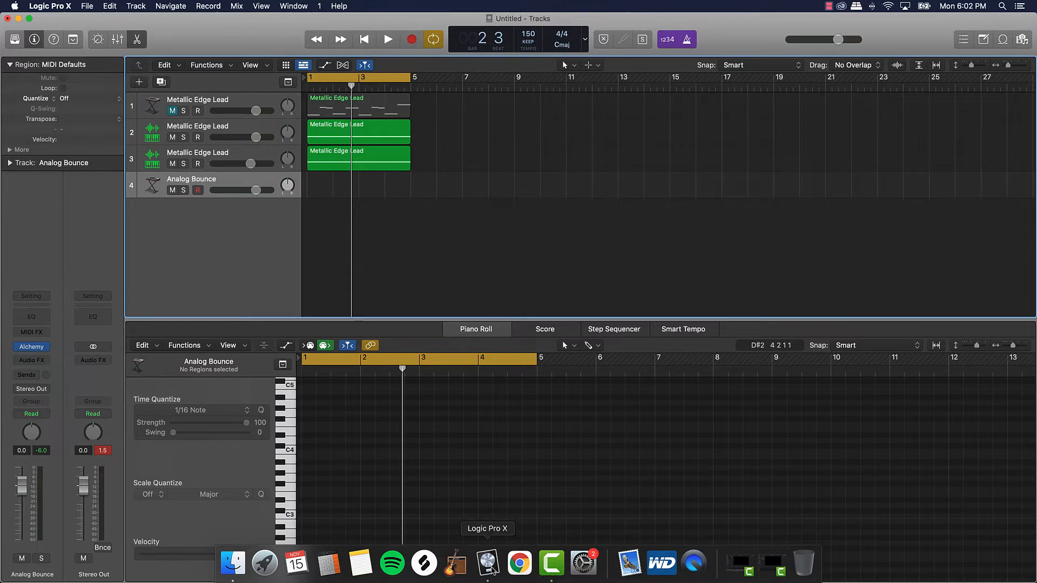
{"action": "mouse_move", "coordinate": [233, 564]}
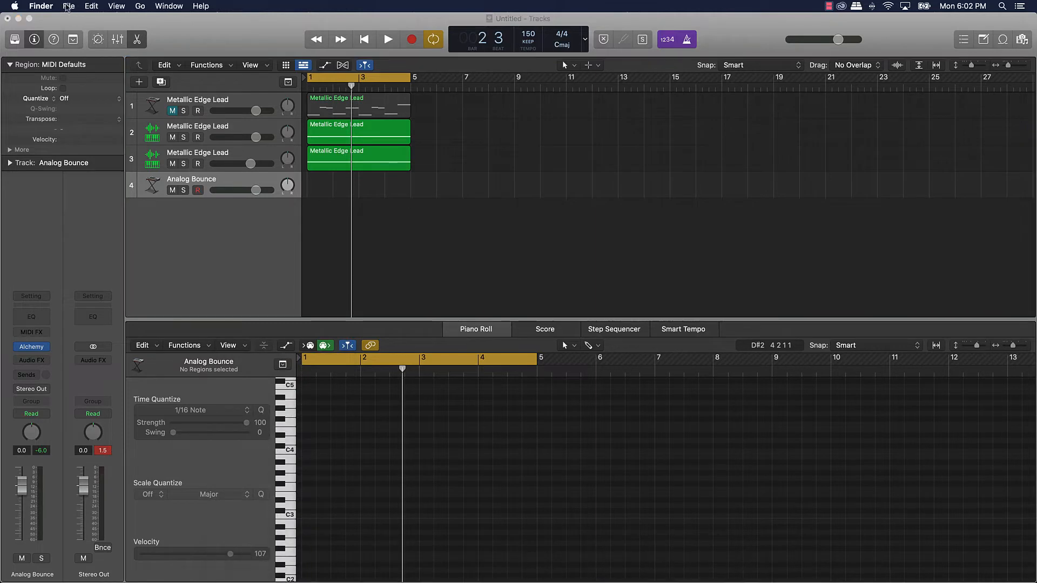
{"action": "left_click", "coordinate": [41, 6]}
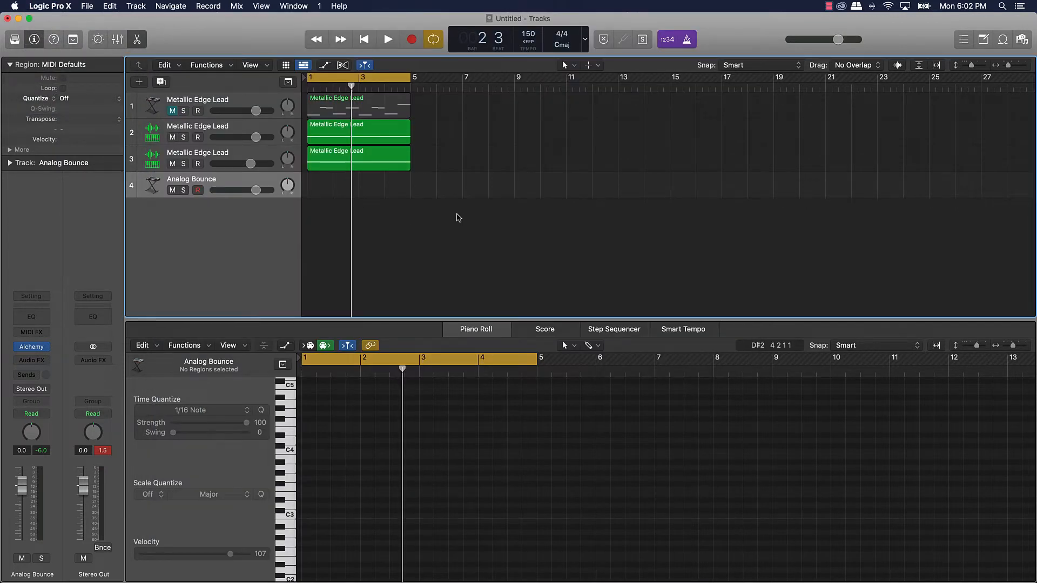
{"action": "mouse_move", "coordinate": [69, 13]}
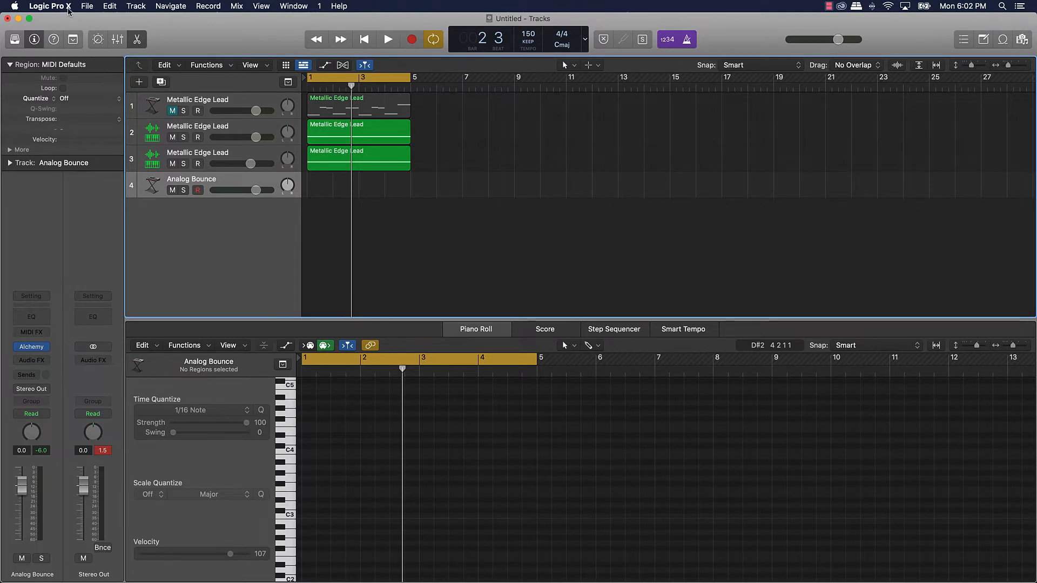
- Bring up the Audio Devices preferences showing the 256-sample I/O buffer size
{"action": "left_click", "coordinate": [48, 6]}
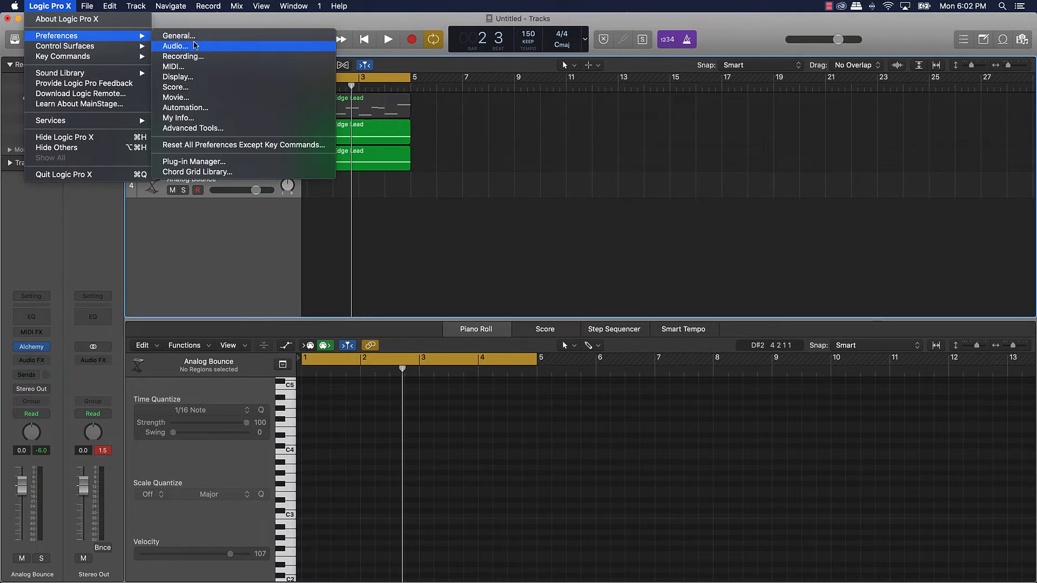
{"action": "mouse_move", "coordinate": [109, 41]}
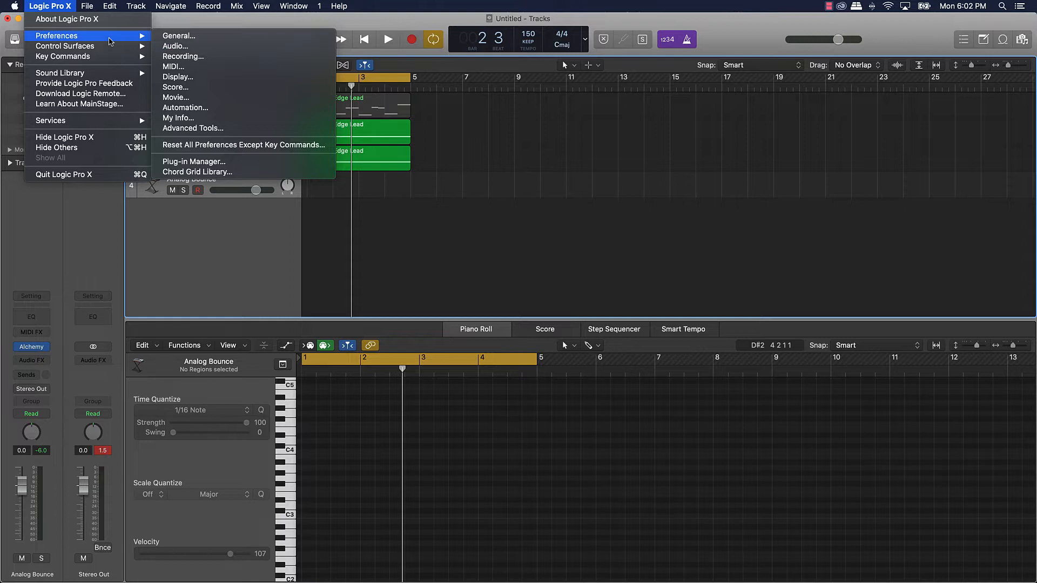
{"action": "left_click", "coordinate": [176, 45]}
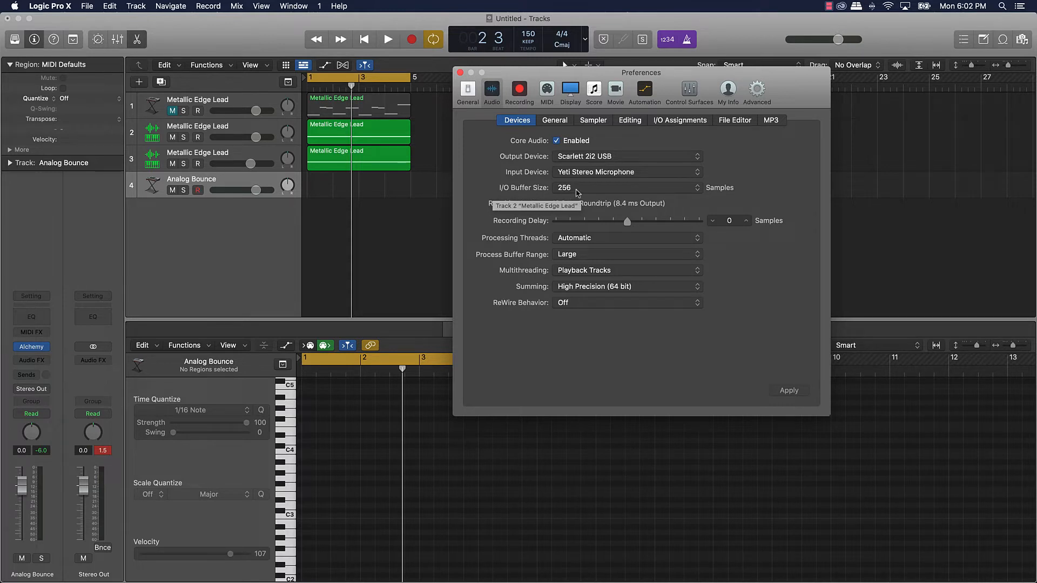
{"action": "left_click", "coordinate": [625, 188]}
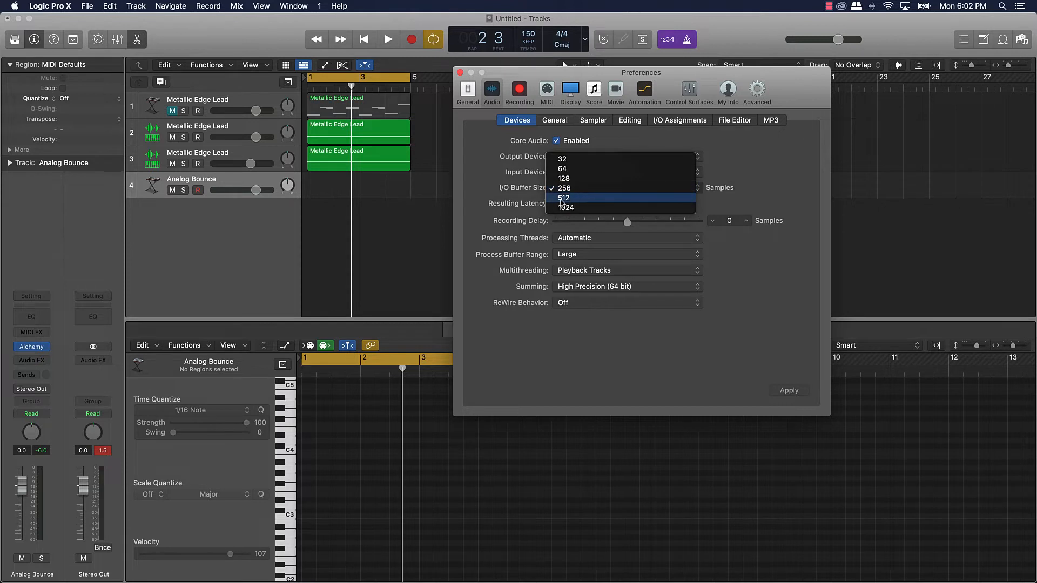
{"action": "left_click", "coordinate": [564, 198]}
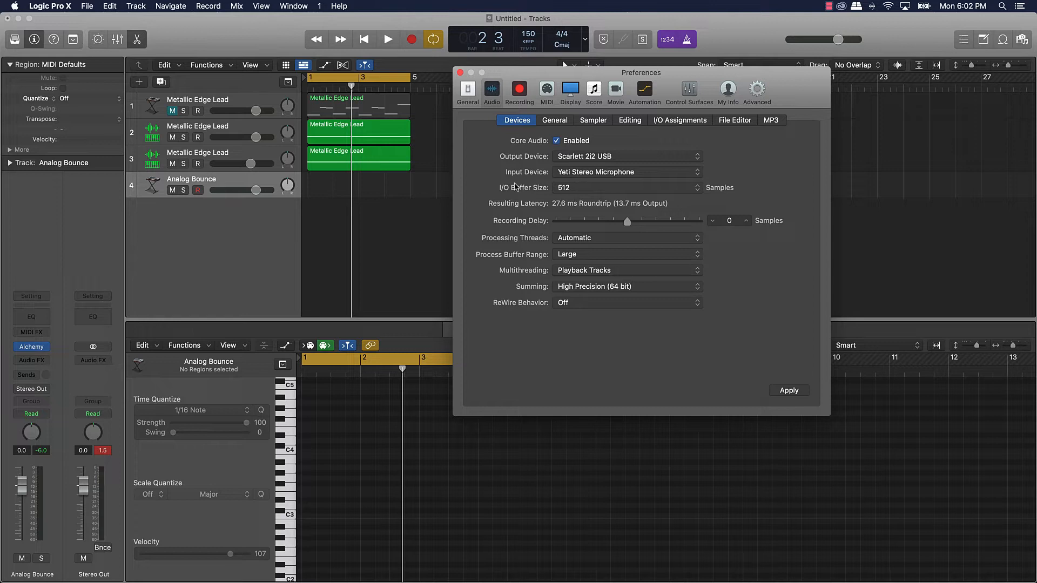
{"action": "mouse_move", "coordinate": [611, 203]}
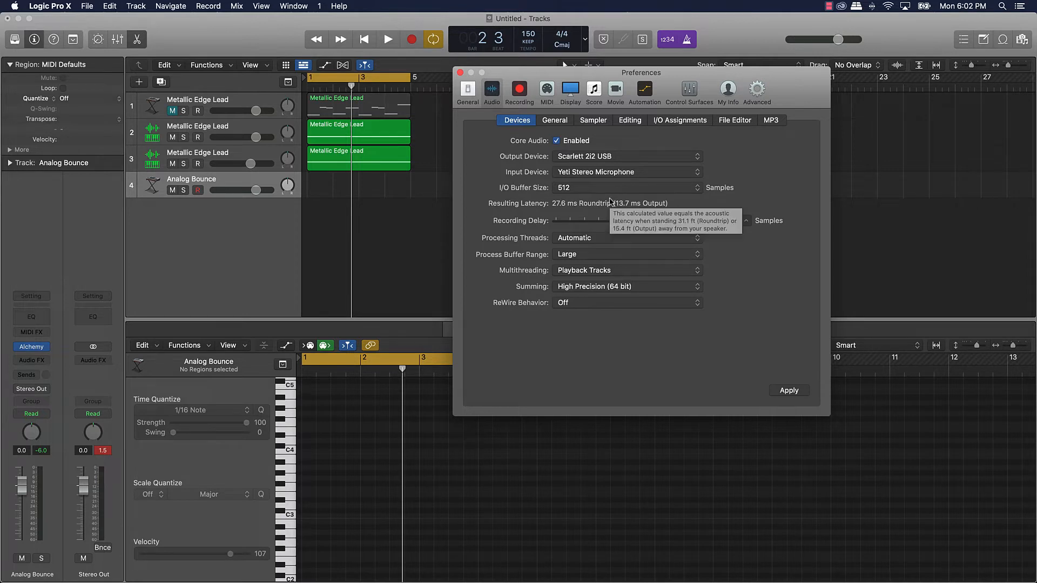
{"action": "mouse_move", "coordinate": [525, 305]}
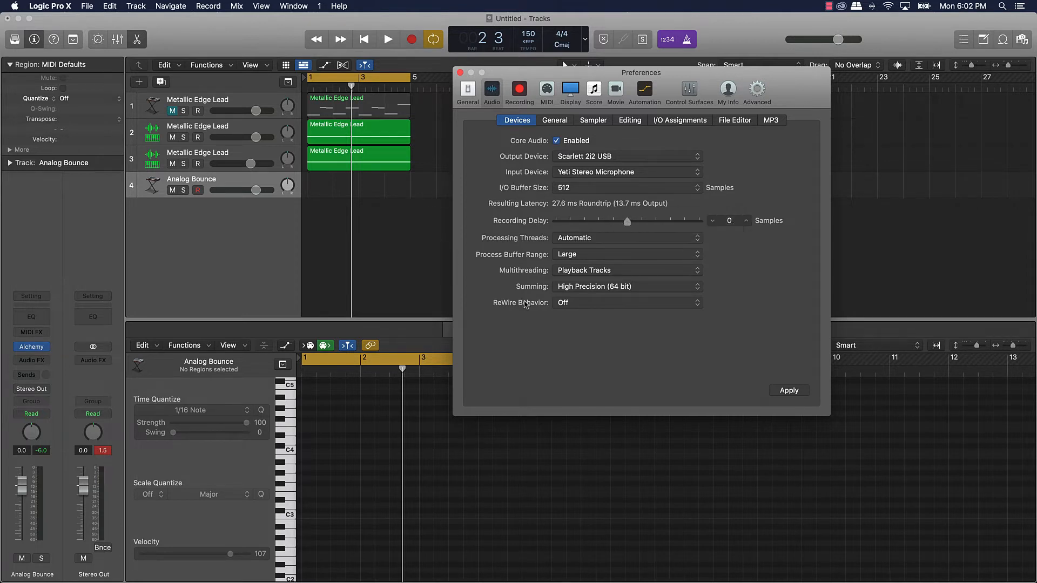
{"action": "mouse_move", "coordinate": [526, 262]}
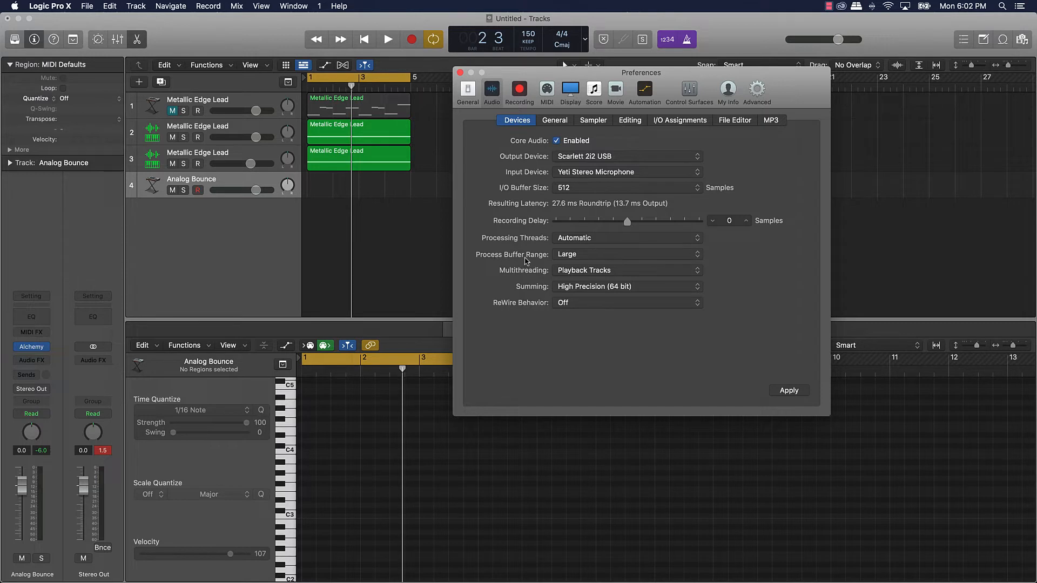
- Set Process Buffer Range to Medium and Multithreading to Playback Tracks
{"action": "left_click", "coordinate": [627, 254]}
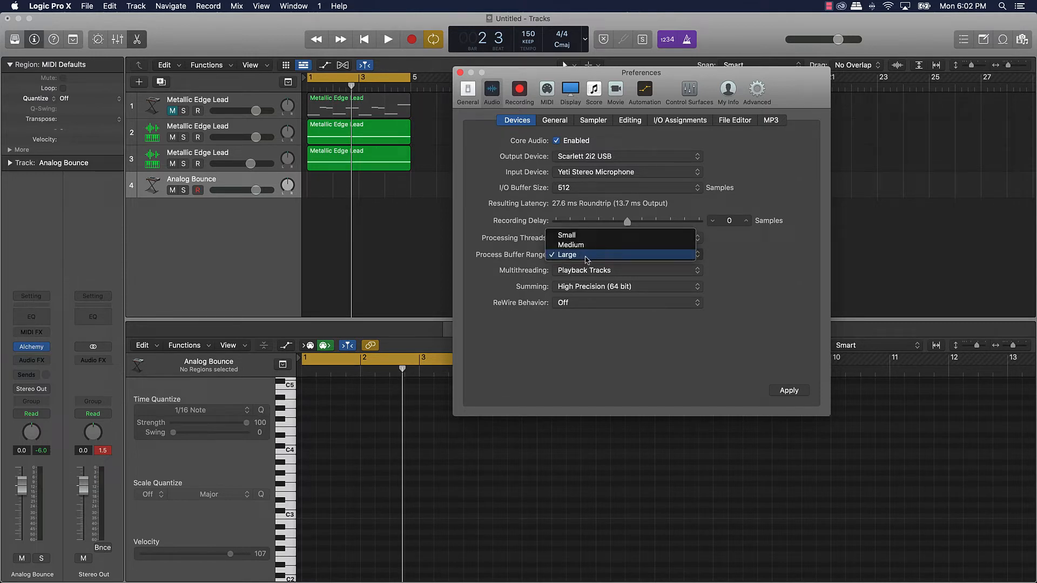
{"action": "left_click", "coordinate": [570, 245]}
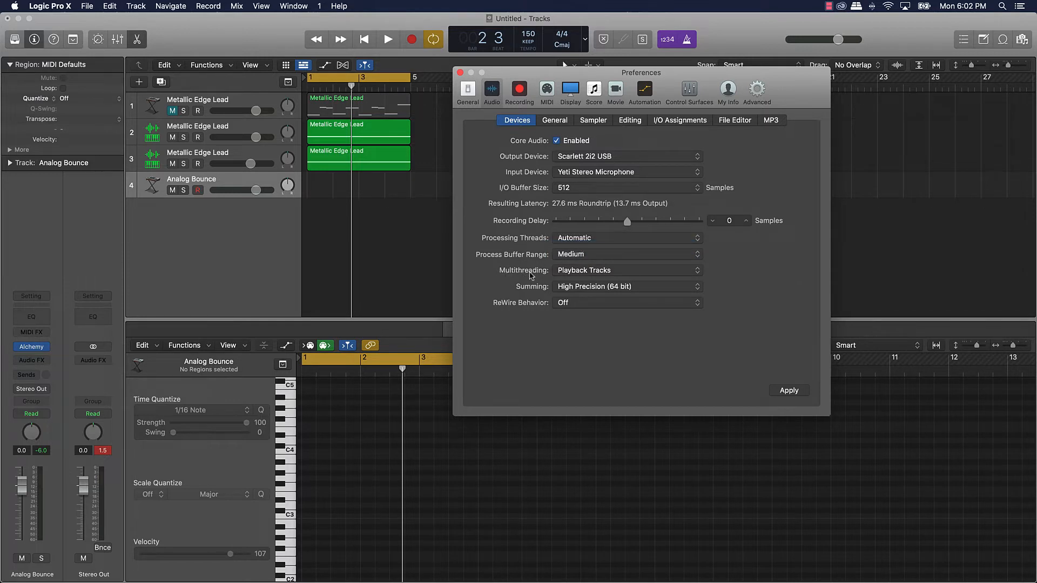
{"action": "left_click", "coordinate": [625, 270]}
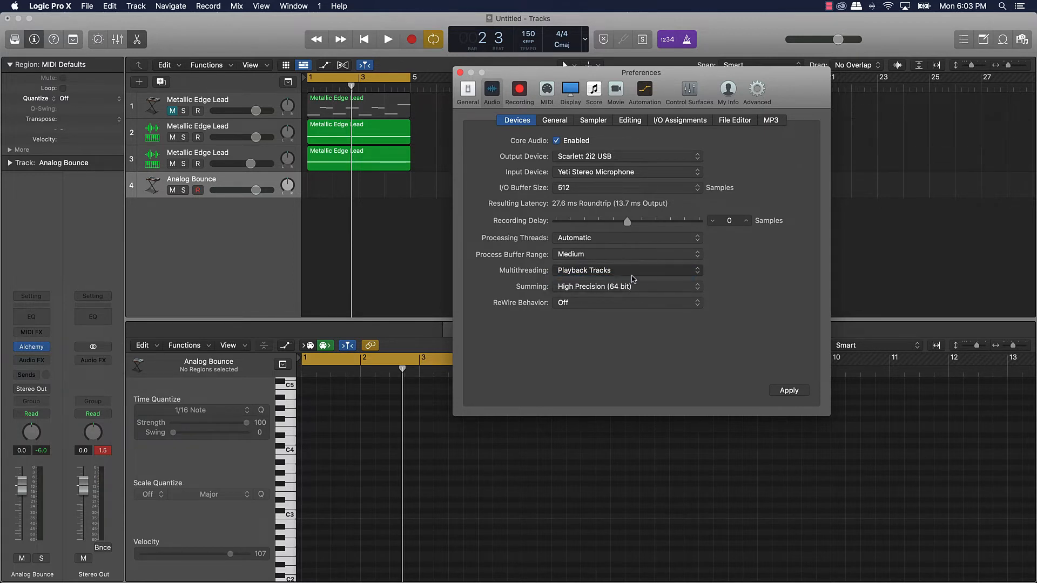
{"action": "left_click", "coordinate": [627, 270]}
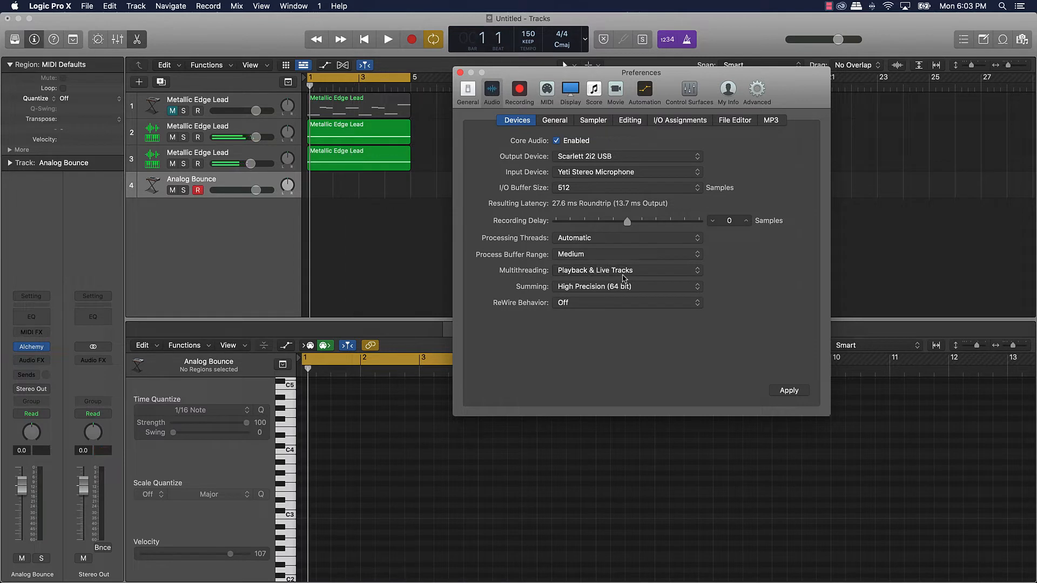
{"action": "left_click", "coordinate": [627, 270]}
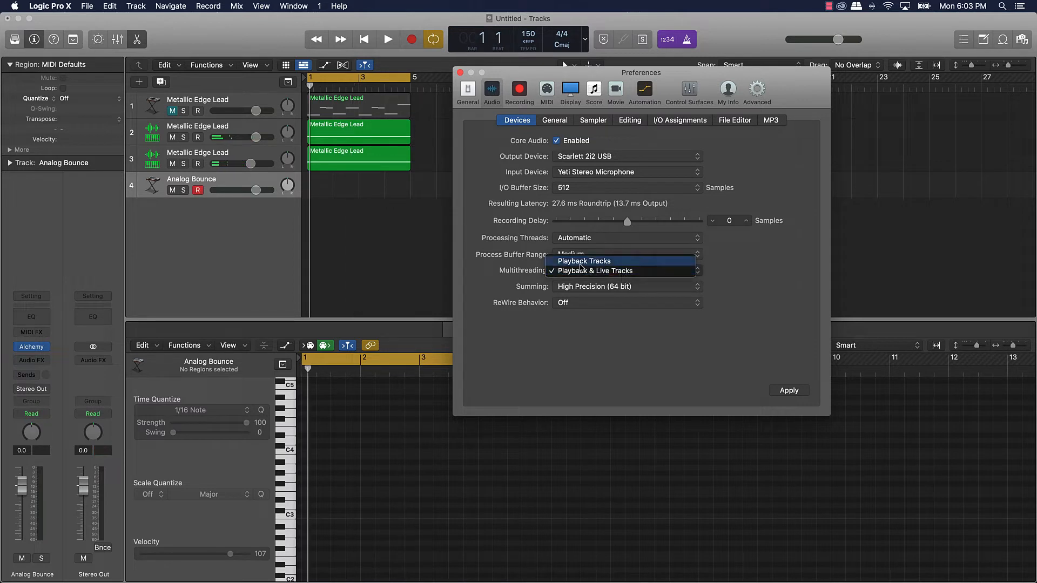
{"action": "left_click", "coordinate": [594, 270]}
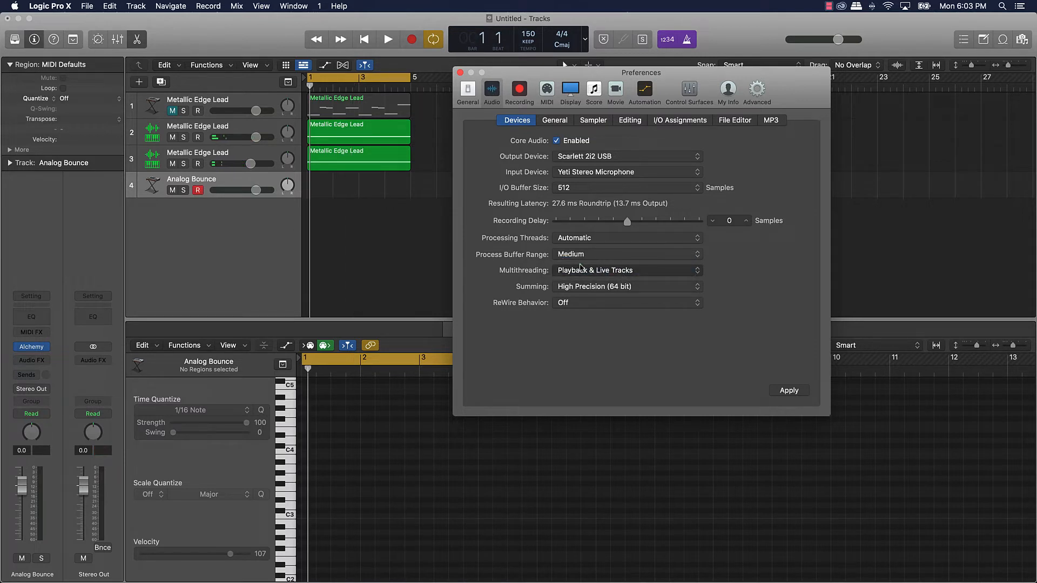
{"action": "left_click", "coordinate": [627, 270]}
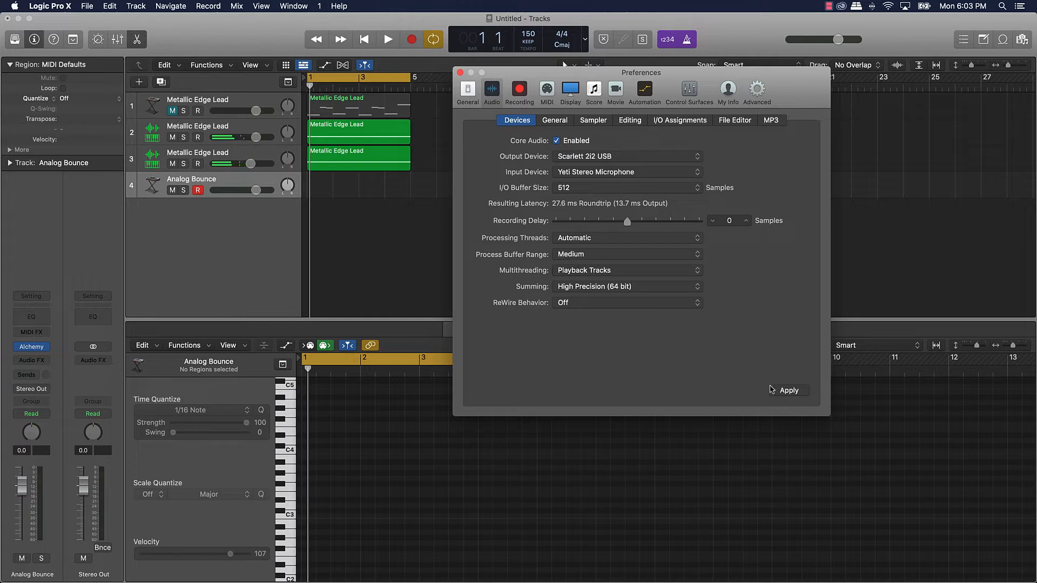
- Apply the changed audio preferences and close the Preferences window
{"action": "left_click", "coordinate": [788, 390]}
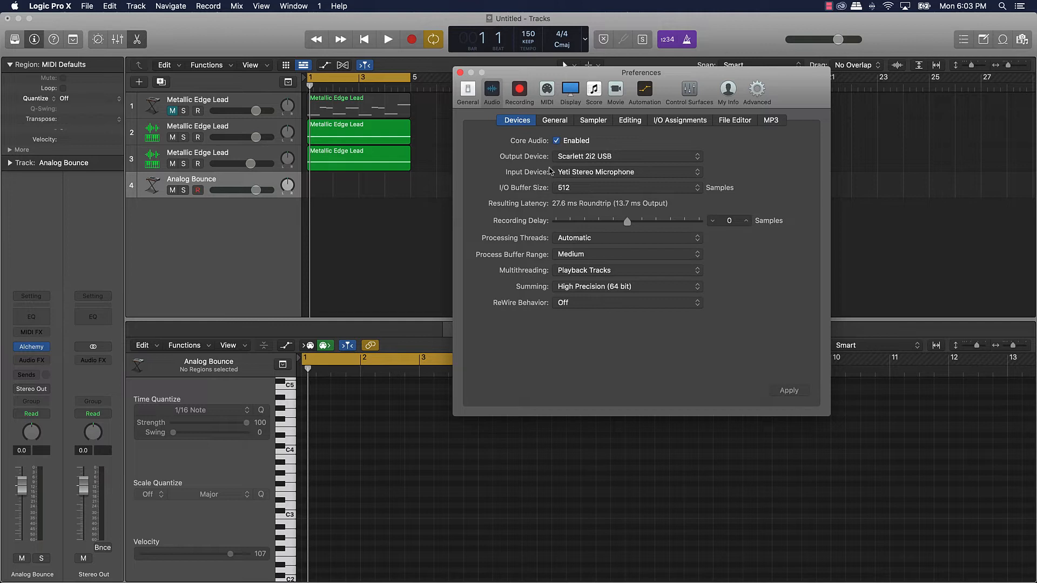
{"action": "mouse_move", "coordinate": [543, 194]}
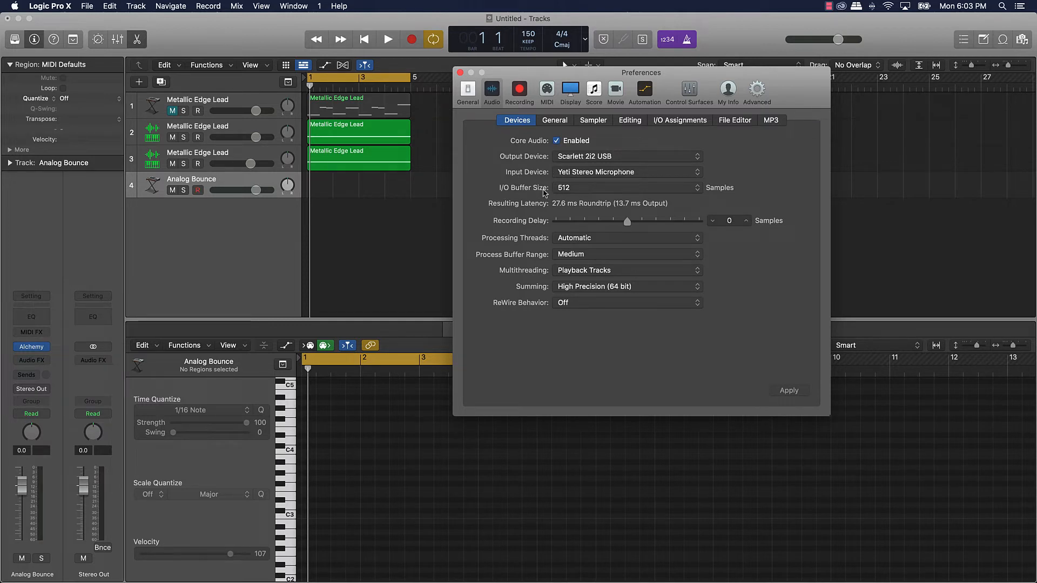
{"action": "mouse_move", "coordinate": [571, 258]}
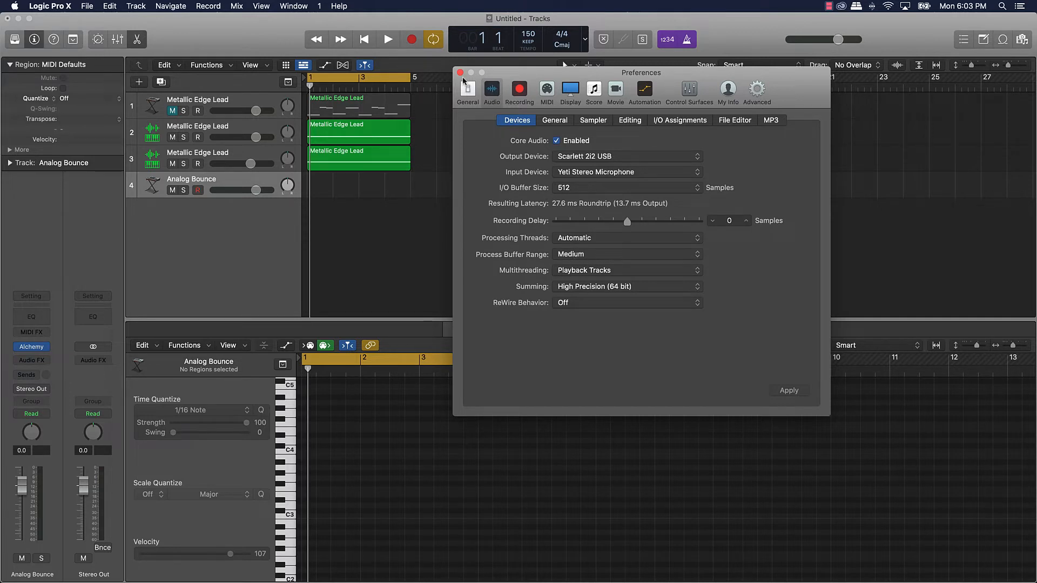
{"action": "left_click", "coordinate": [460, 73]}
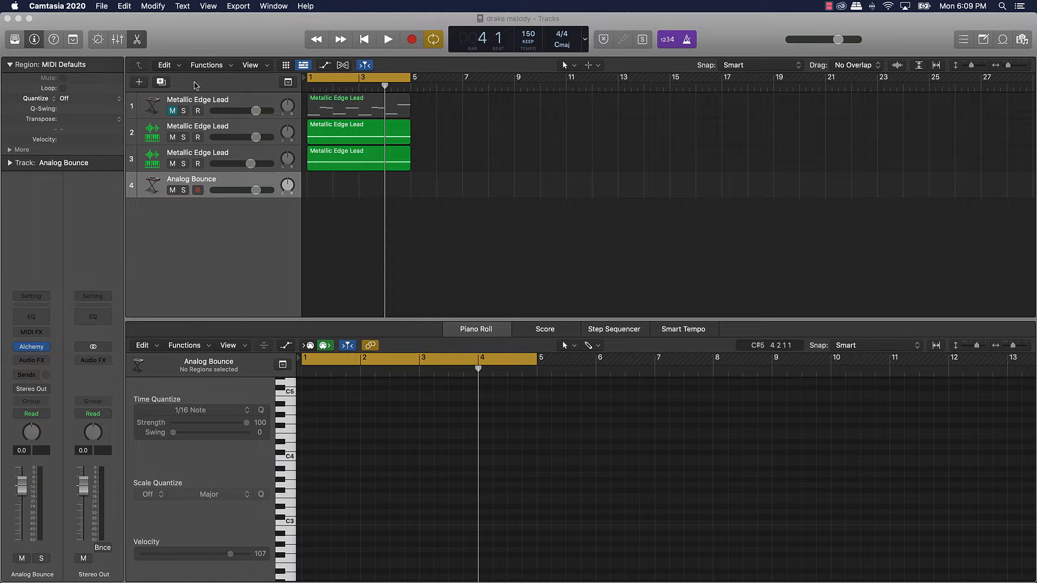
{"action": "mouse_move", "coordinate": [213, 144]}
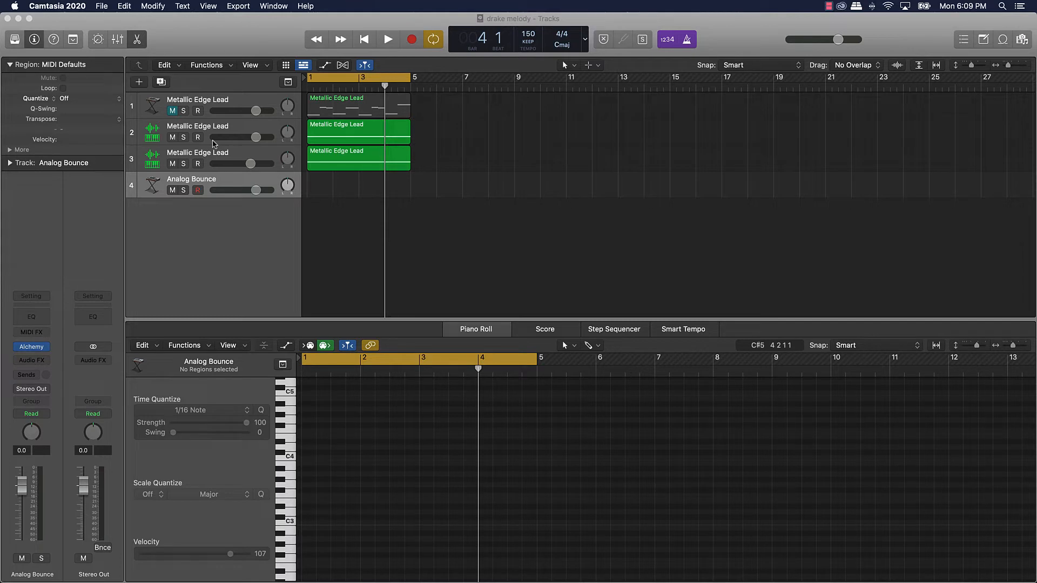
{"action": "mouse_move", "coordinate": [243, 155]}
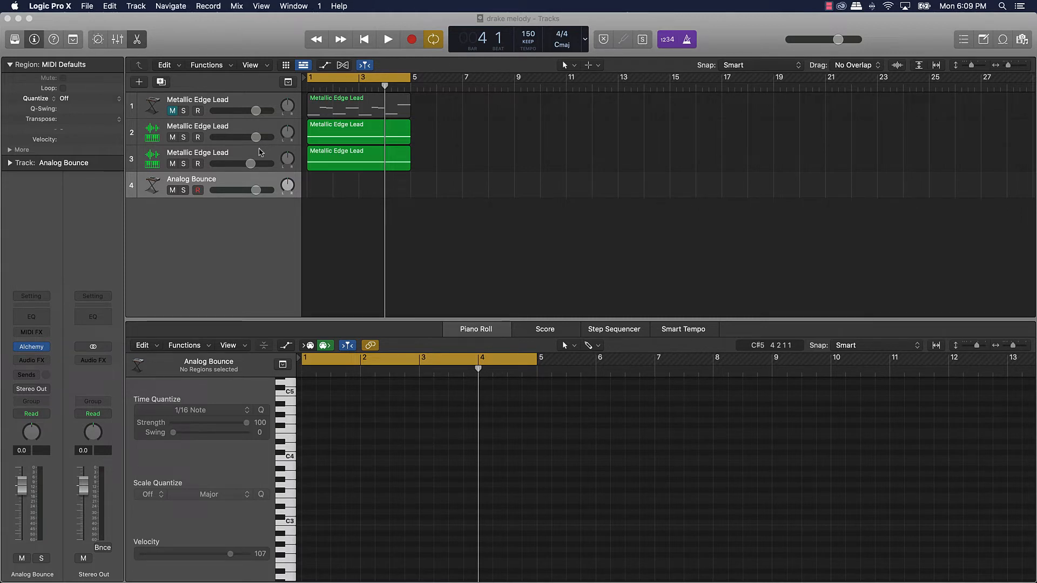
- Select the third Metallic Edge Lead MIDI region to show it in the Piano Roll
{"action": "left_click", "coordinate": [357, 159]}
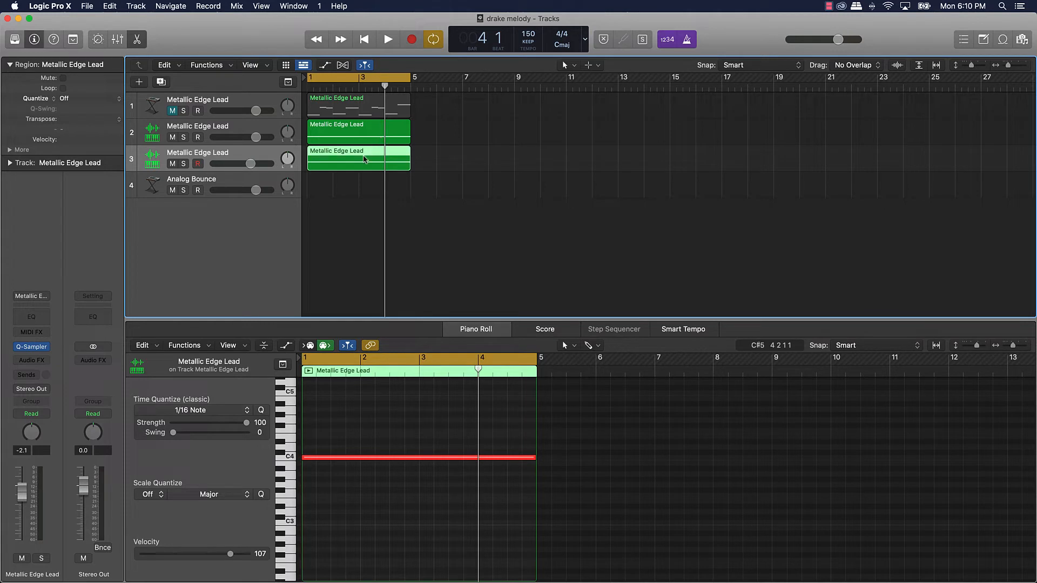
- Bounce the third Metallic Edge Lead region in place to a new audio track, source muted
{"action": "right_click", "coordinate": [363, 159]}
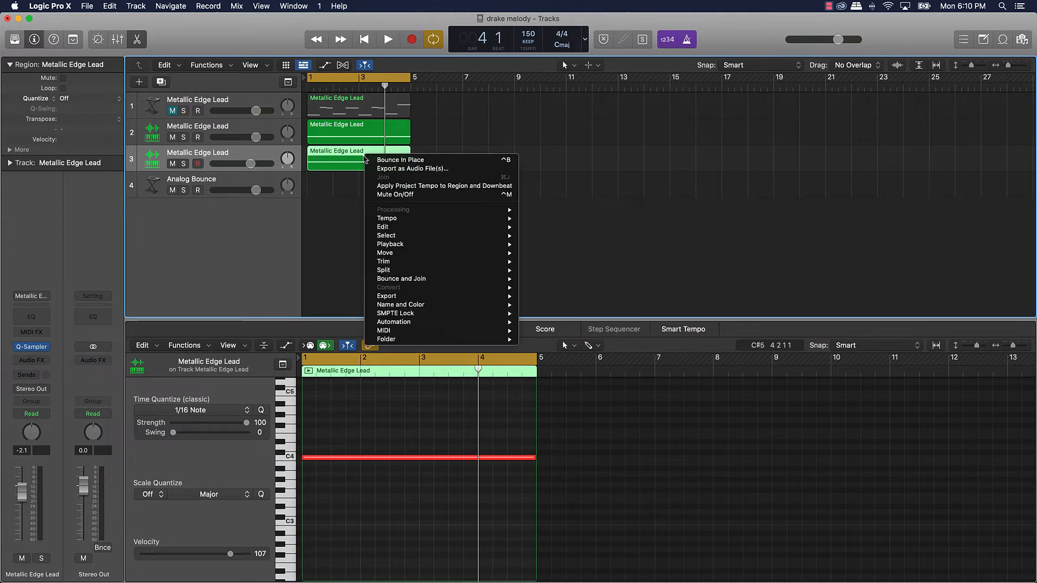
{"action": "left_click", "coordinate": [400, 160]}
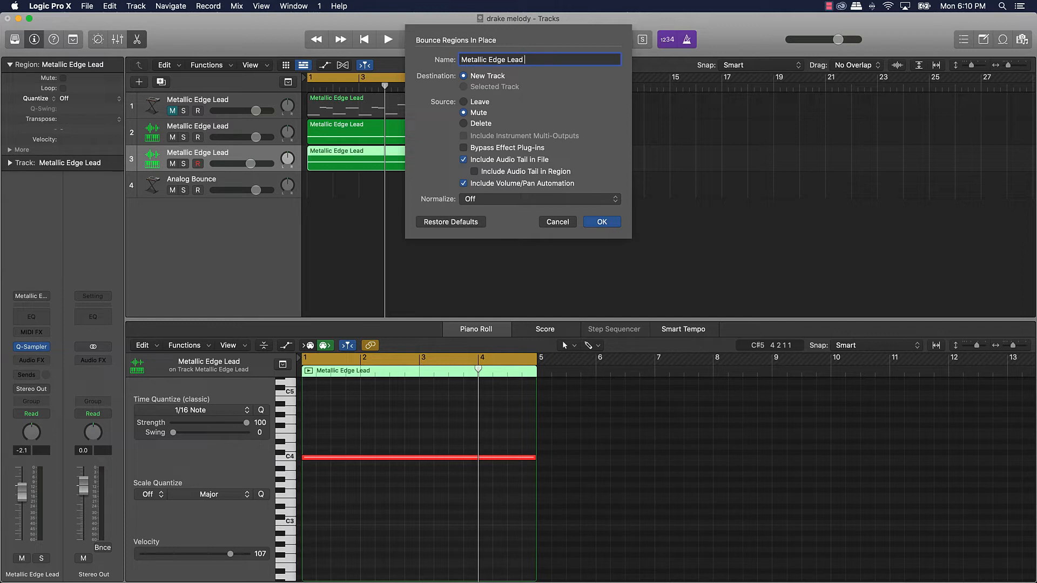
{"action": "left_click", "coordinate": [600, 221]}
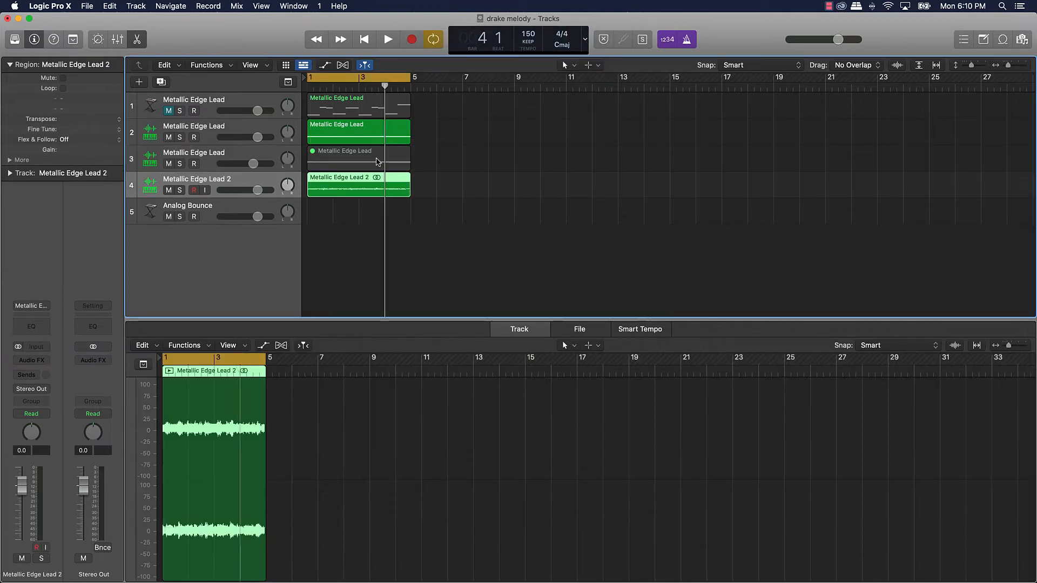
- Bounce the second lead region in place, naming it 'Metallic Edge Lead'
{"action": "right_click", "coordinate": [358, 132]}
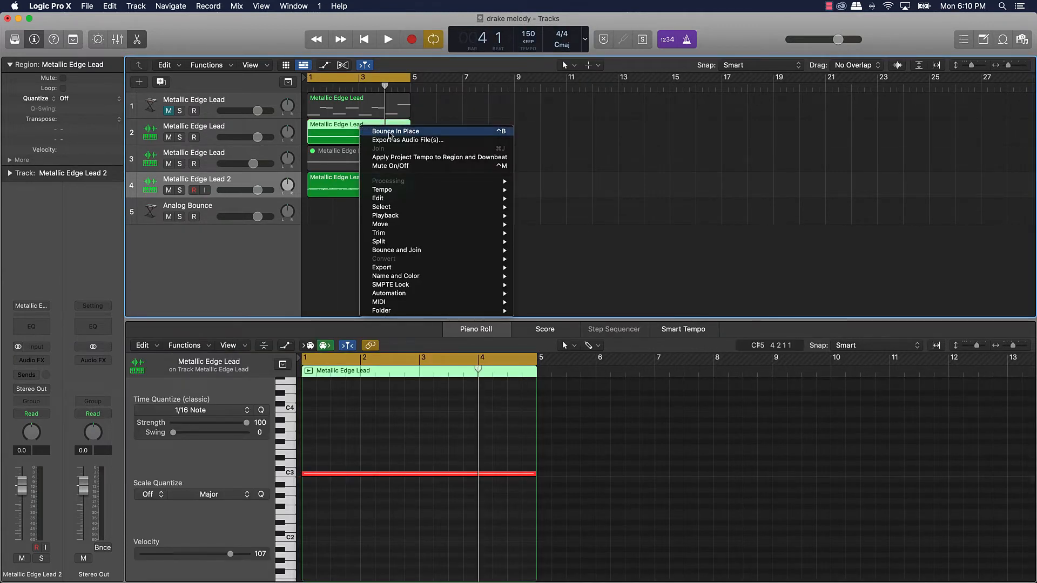
{"action": "left_click", "coordinate": [395, 131]}
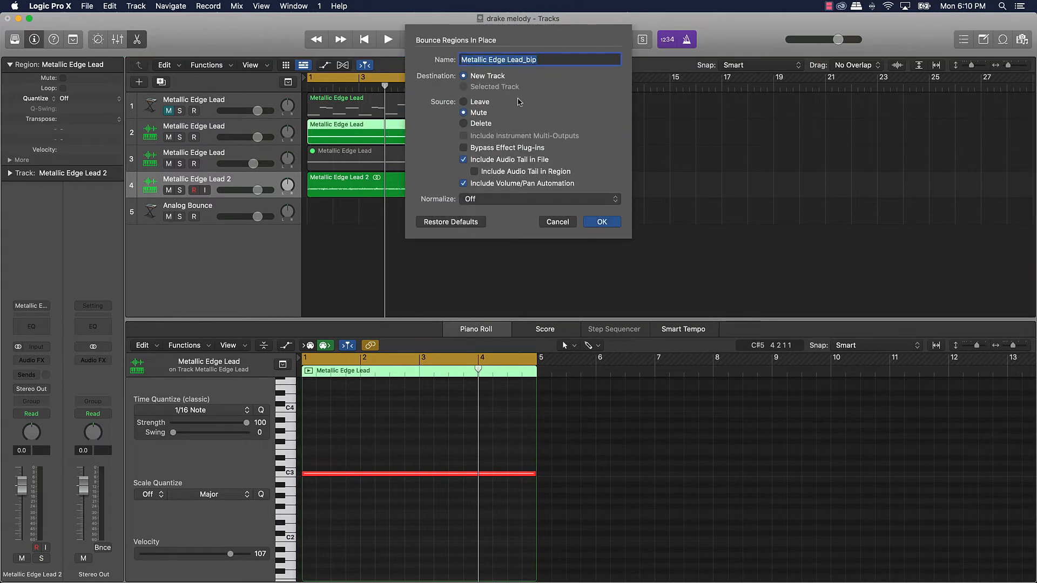
{"action": "type", "text": "Metallic Edge Lead"}
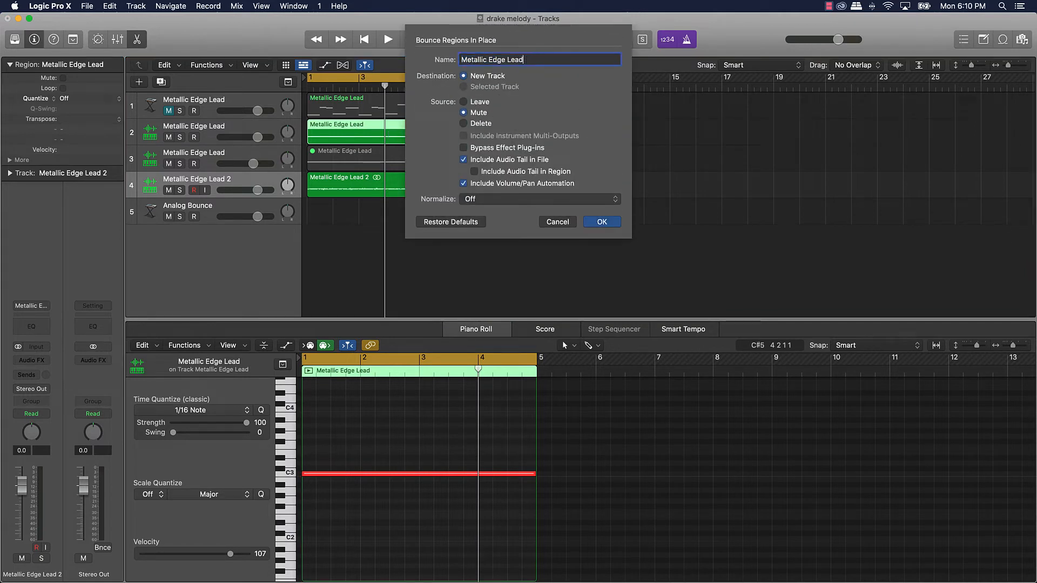
{"action": "left_click", "coordinate": [601, 222]}
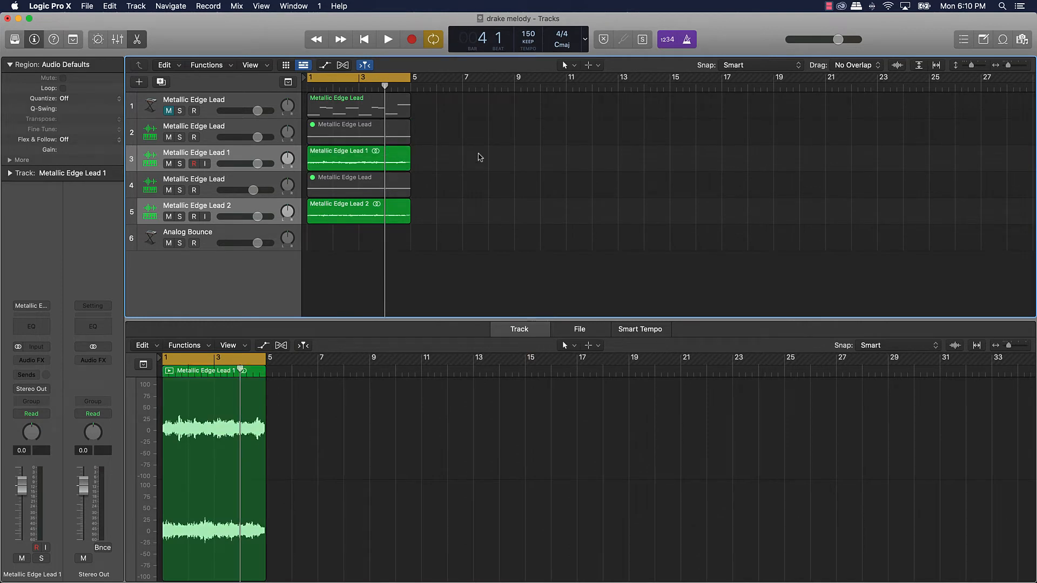
{"action": "mouse_move", "coordinate": [478, 154]}
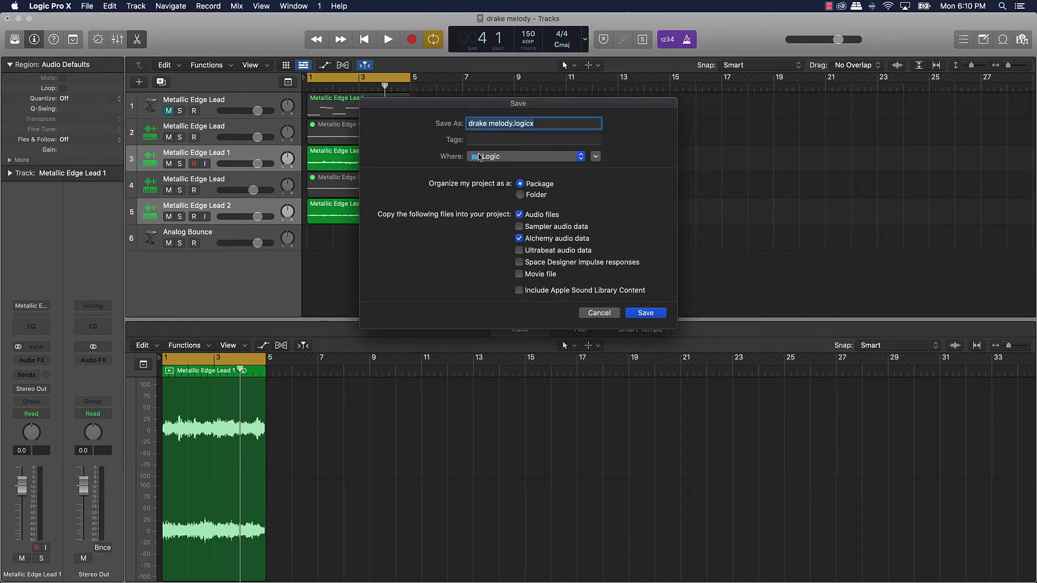
- Bring up the Save As settings and edit the project name 'drake melody2'
{"action": "left_click", "coordinate": [533, 124]}
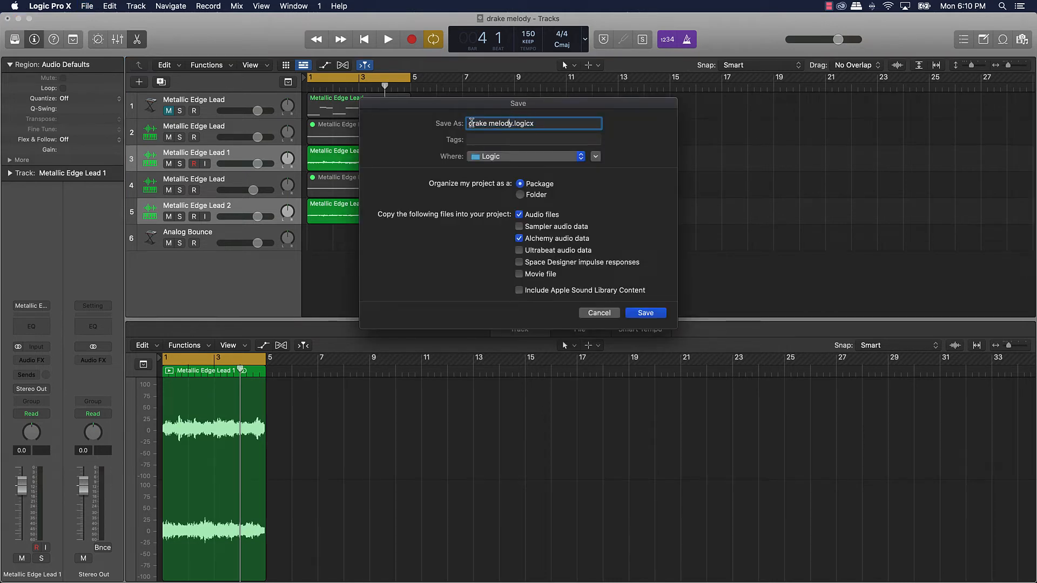
{"action": "left_click", "coordinate": [511, 123]}
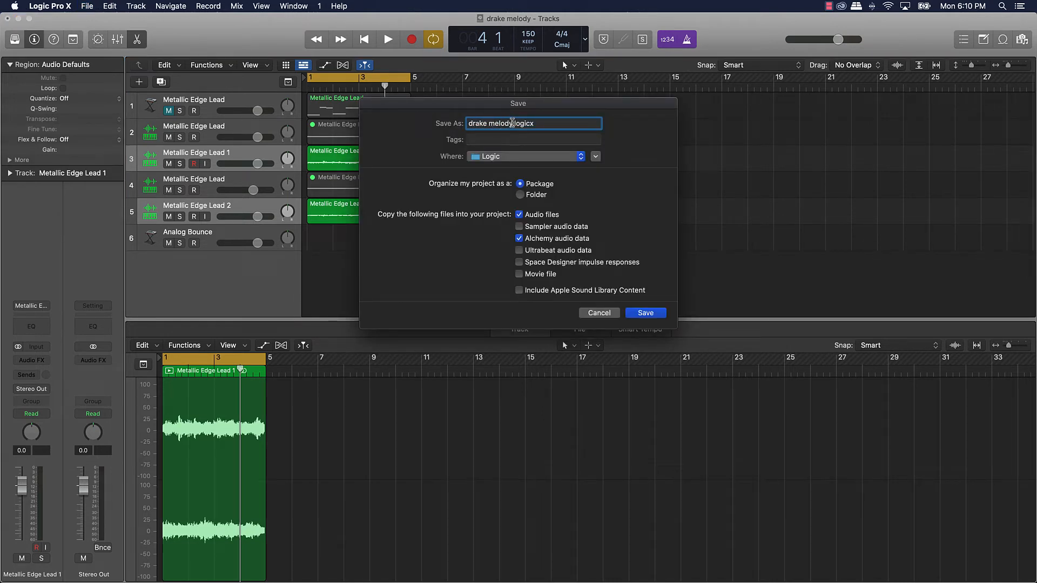
{"action": "left_click", "coordinate": [644, 314]}
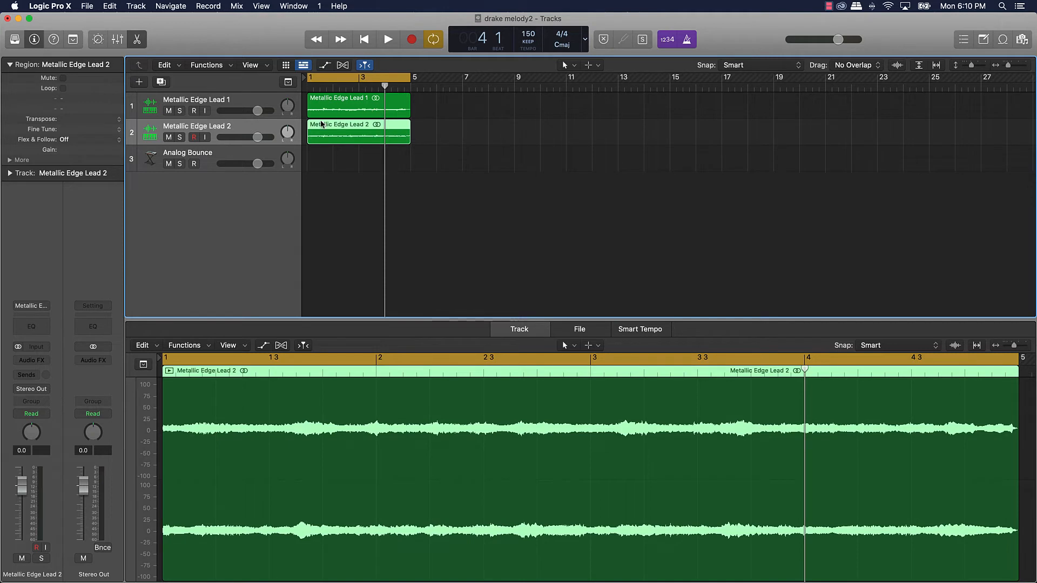
{"action": "mouse_move", "coordinate": [368, 128]}
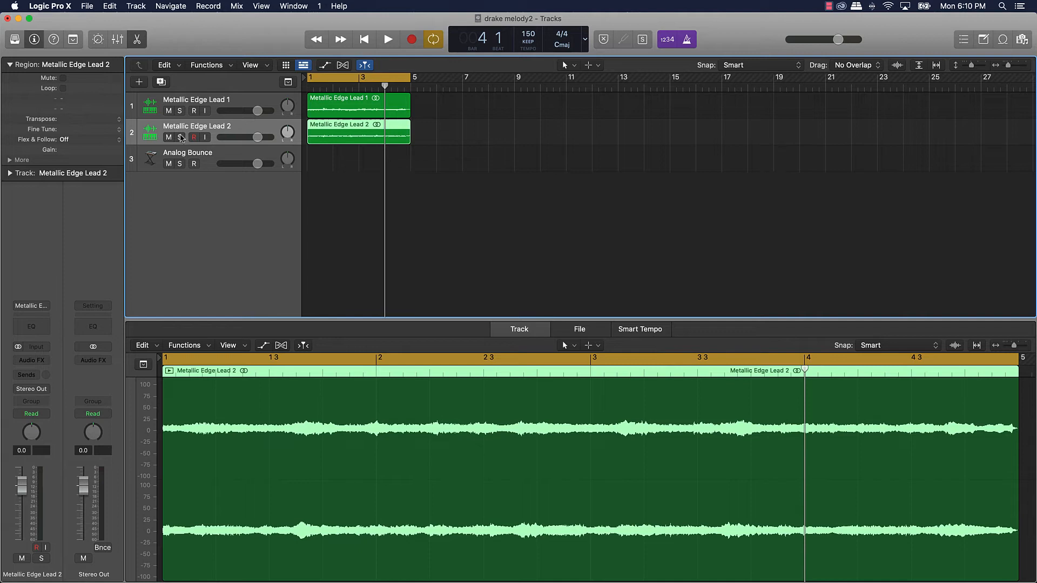
- Mute Metallic Edge Lead 2 briefly, deselect its region and lower its volume slightly
{"action": "left_click", "coordinate": [169, 138]}
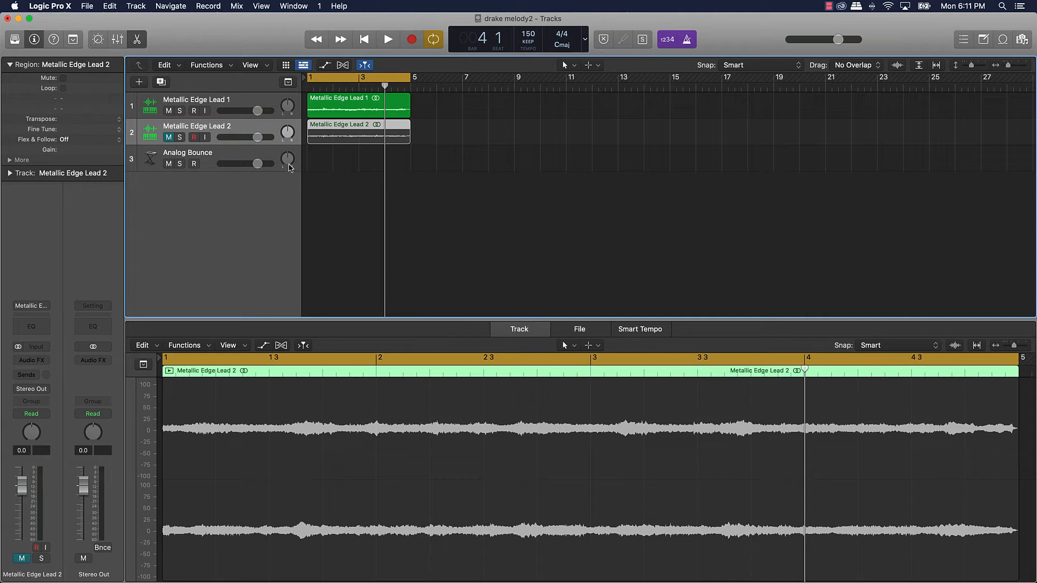
{"action": "mouse_move", "coordinate": [287, 160]}
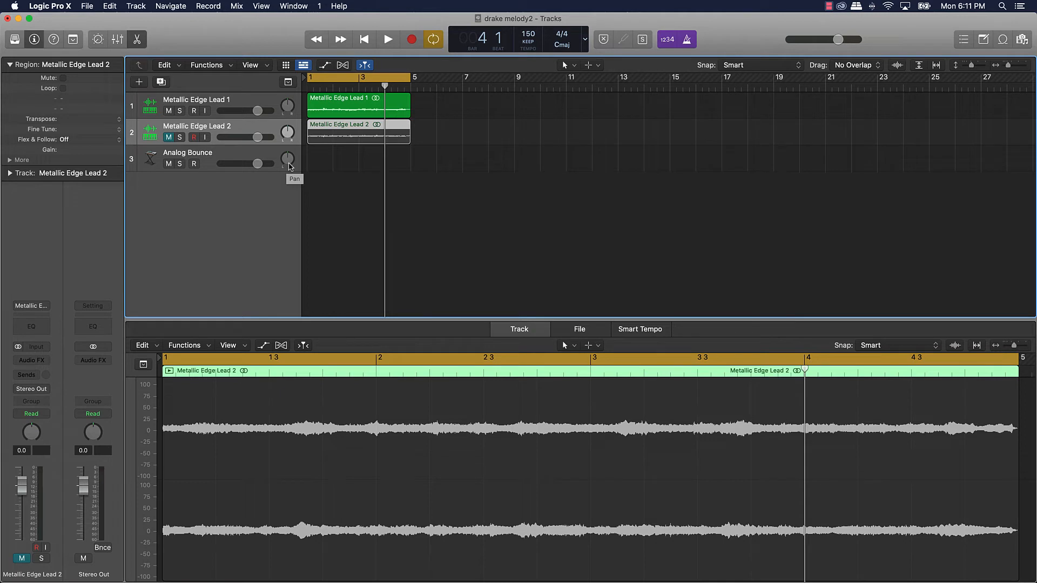
{"action": "mouse_move", "coordinate": [382, 158]}
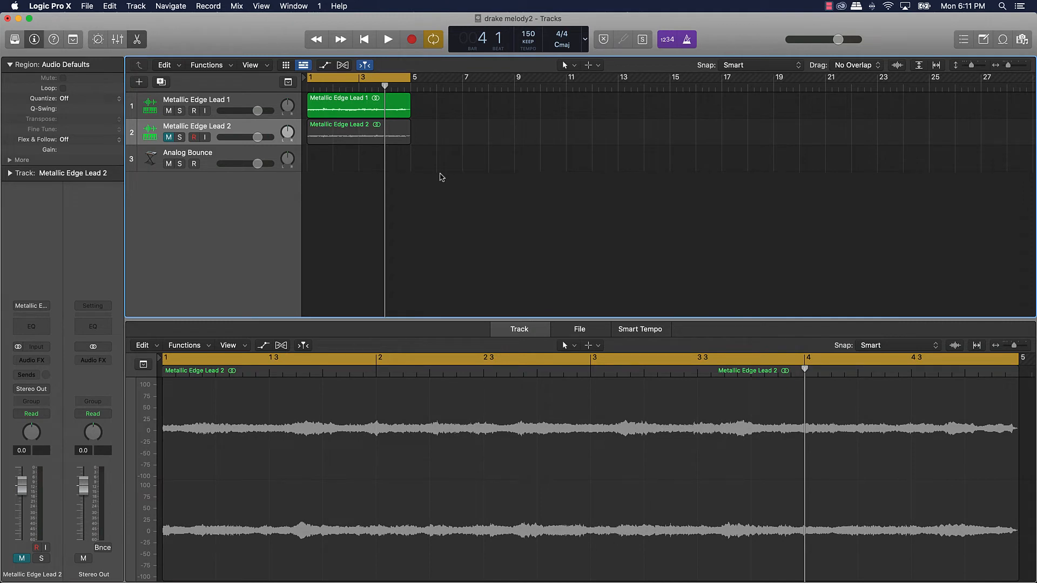
{"action": "left_click", "coordinate": [388, 39]}
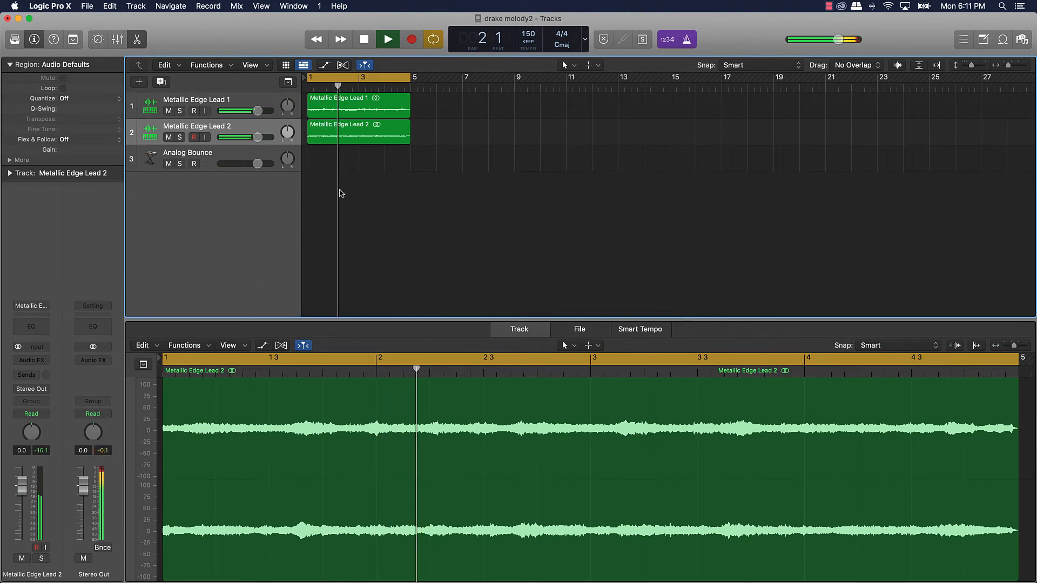
{"action": "left_click_drag", "start_coordinate": [258, 137], "coordinate": [245, 138]}
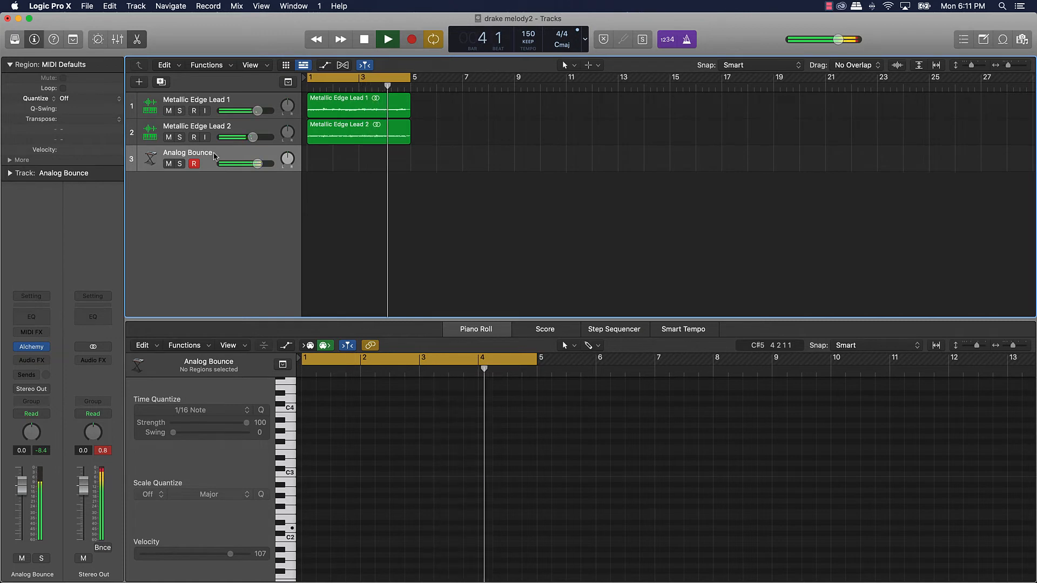
- Stop playback and head to the Logic Pro X application menu for preferences
{"action": "left_click", "coordinate": [387, 39]}
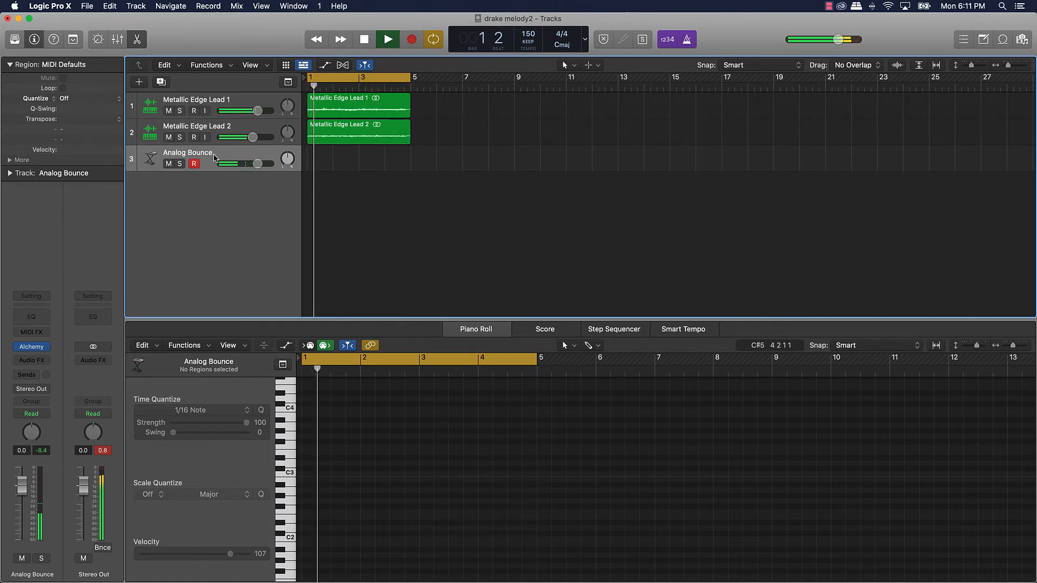
{"action": "left_click", "coordinate": [364, 38]}
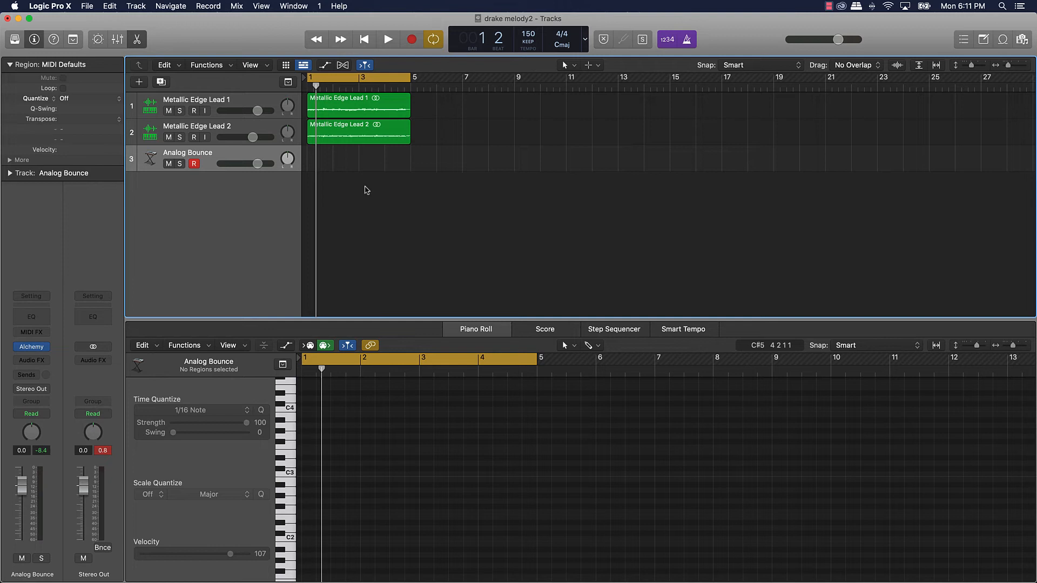
{"action": "mouse_move", "coordinate": [96, 25]}
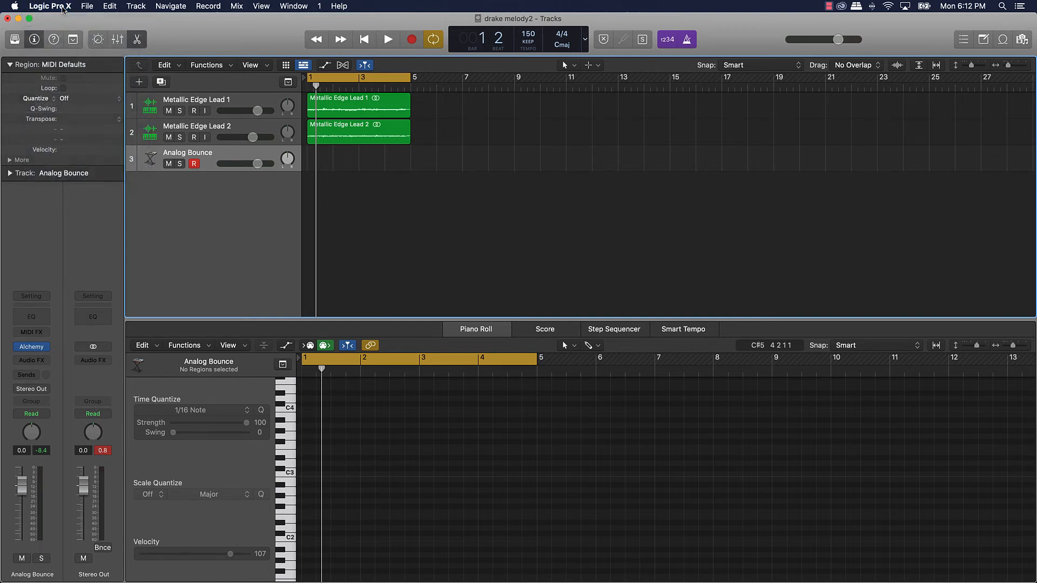
{"action": "left_click", "coordinate": [49, 7]}
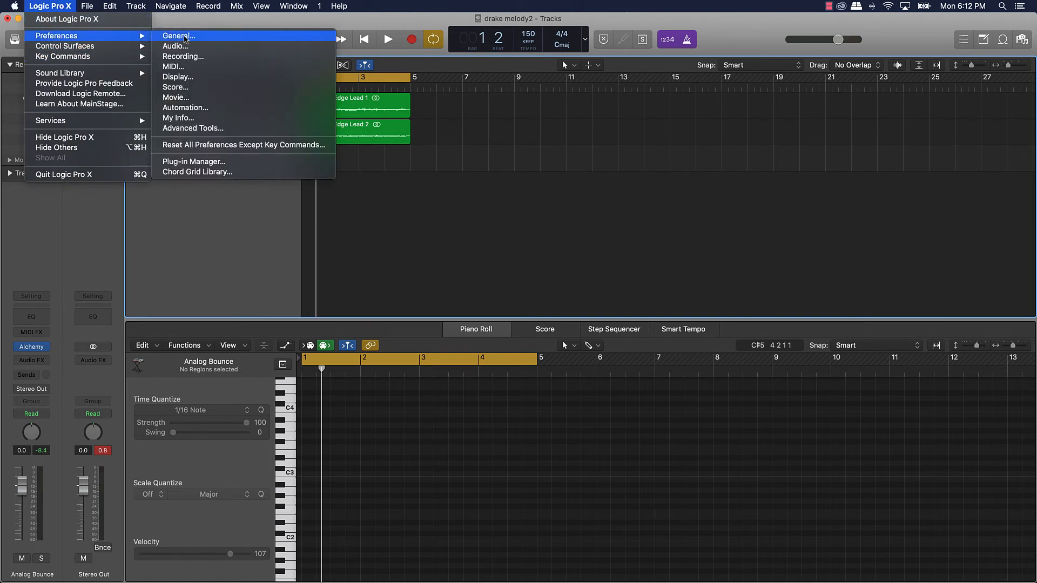
{"action": "left_click", "coordinate": [175, 46]}
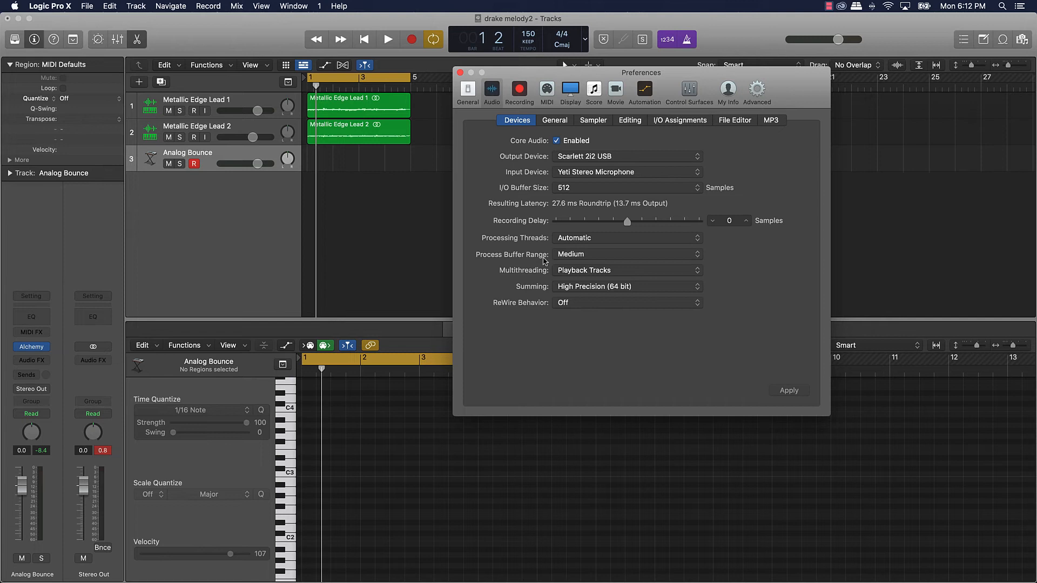
{"action": "left_click", "coordinate": [627, 254]}
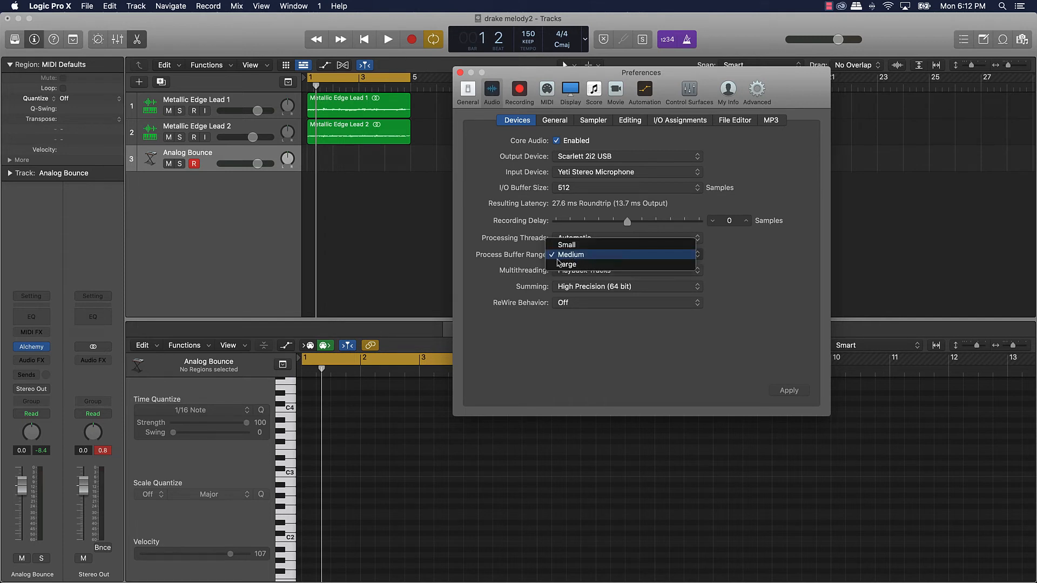
{"action": "left_click", "coordinate": [571, 255]}
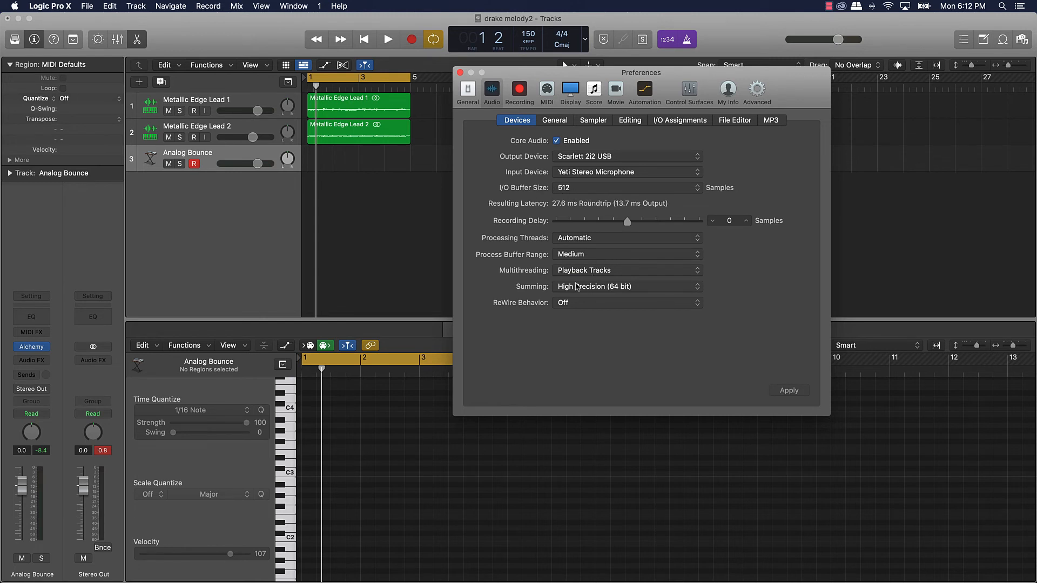
{"action": "left_click", "coordinate": [626, 270]}
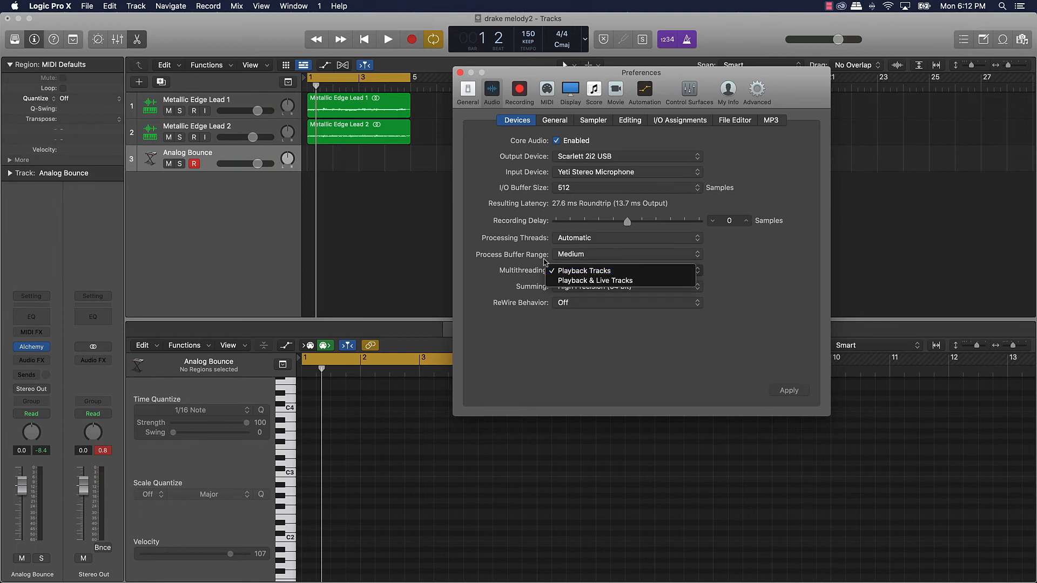
{"action": "mouse_move", "coordinate": [473, 95]}
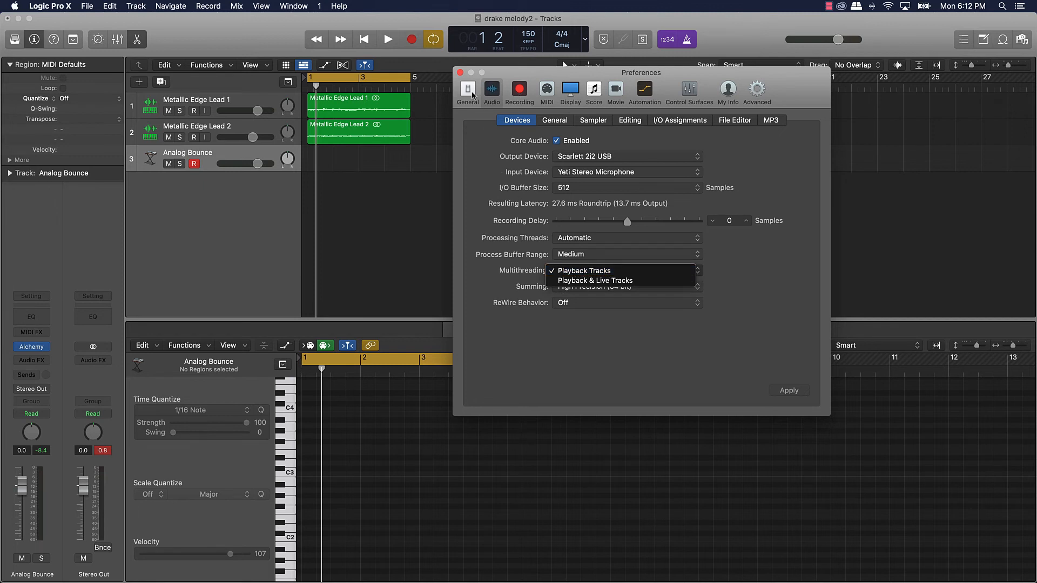
{"action": "left_click", "coordinate": [468, 90]}
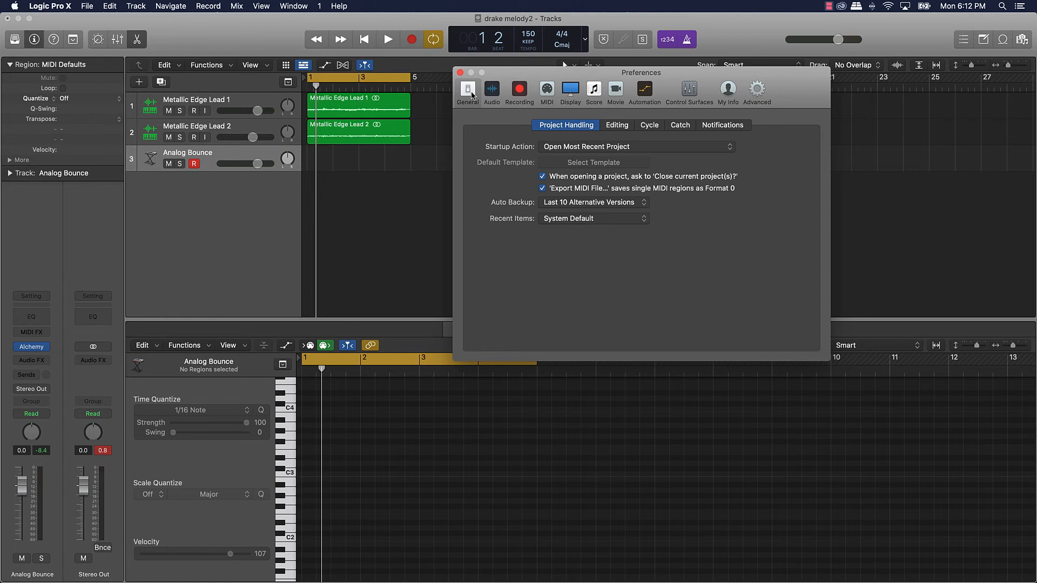
{"action": "mouse_move", "coordinate": [467, 91]}
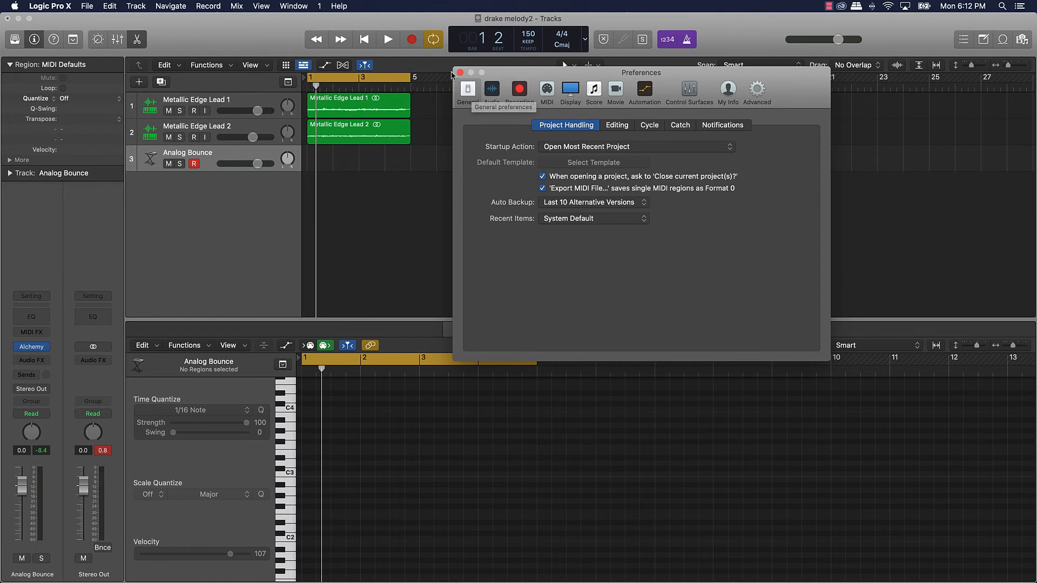
{"action": "left_click", "coordinate": [460, 72]}
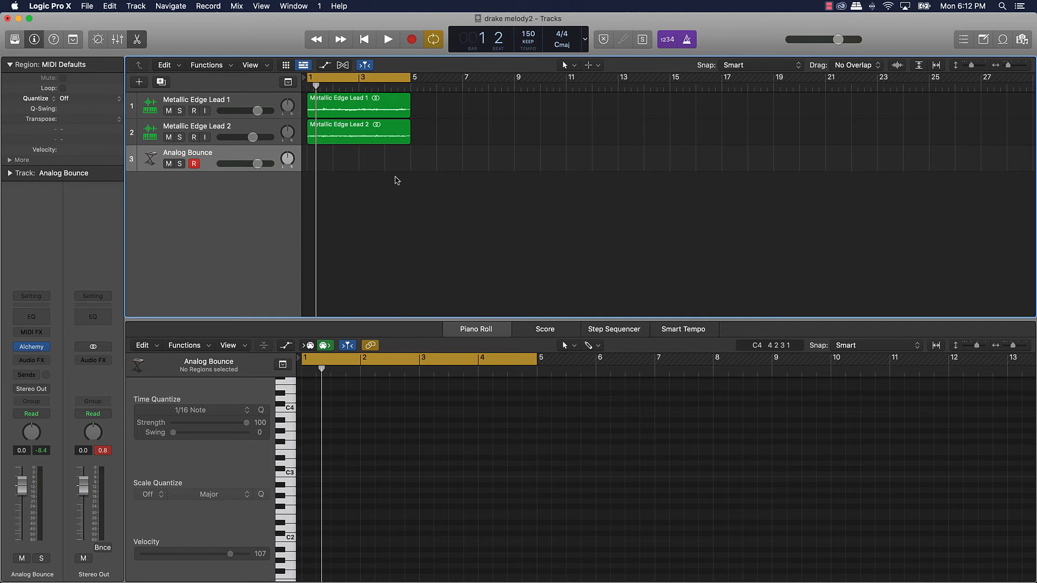
{"action": "mouse_move", "coordinate": [465, 358]}
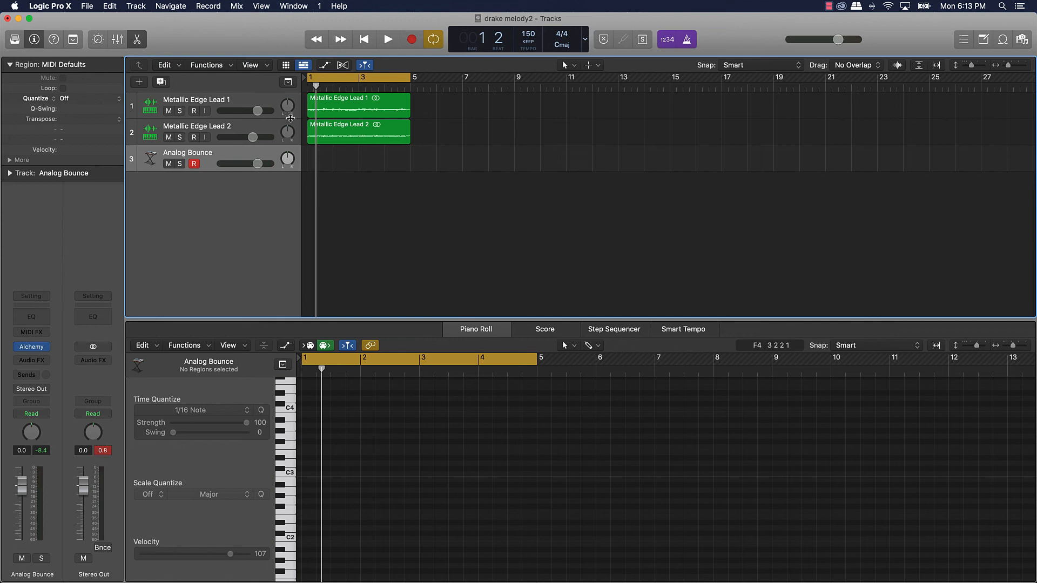
{"action": "mouse_move", "coordinate": [281, 116]}
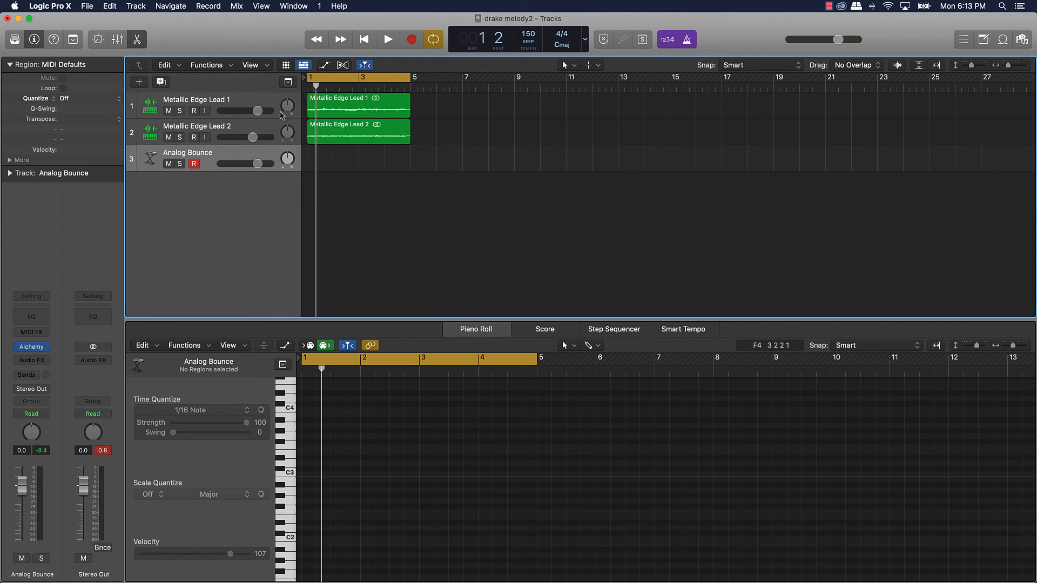
- Select the Metallic Edge Lead 1 audio region and bring up its region actions
{"action": "left_click", "coordinate": [358, 104]}
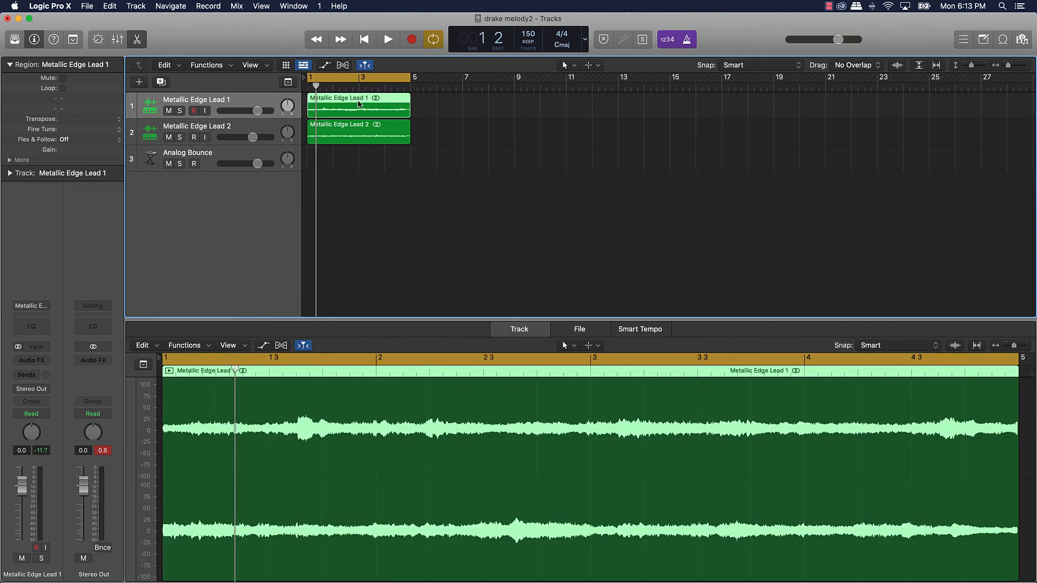
{"action": "right_click", "coordinate": [358, 106]}
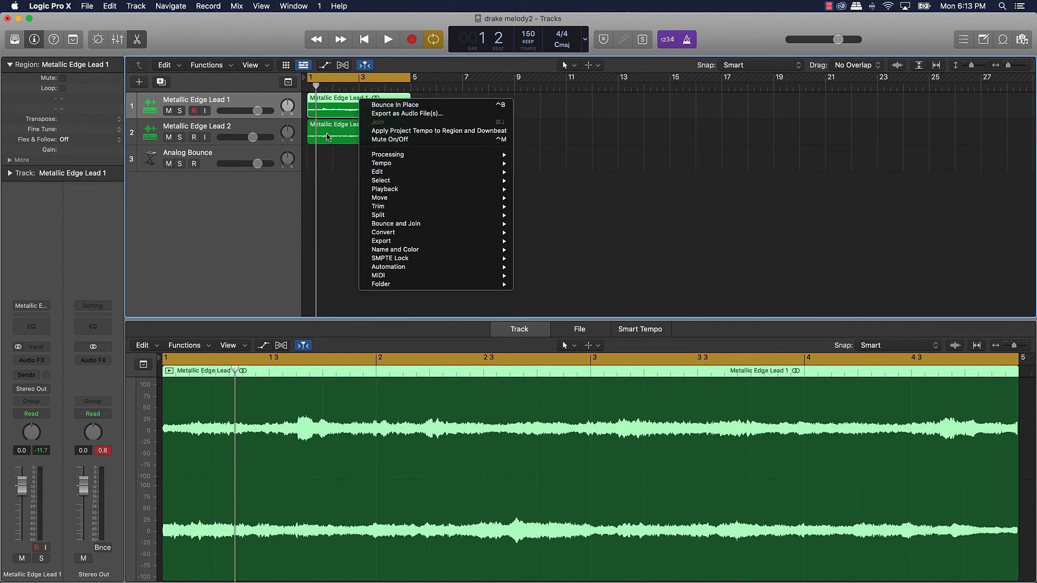
{"action": "mouse_move", "coordinate": [312, 199]}
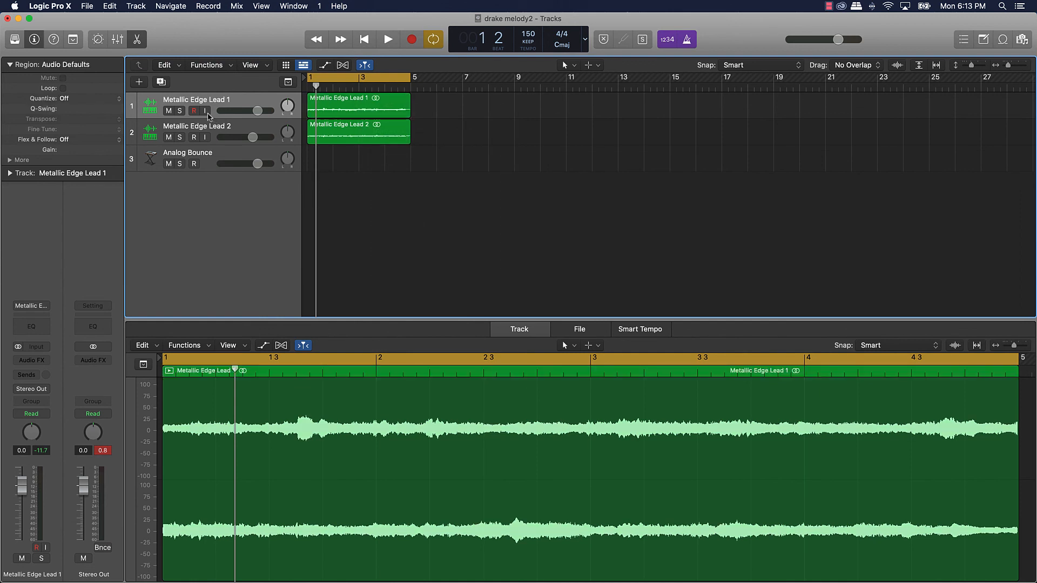
{"action": "mouse_move", "coordinate": [206, 110]}
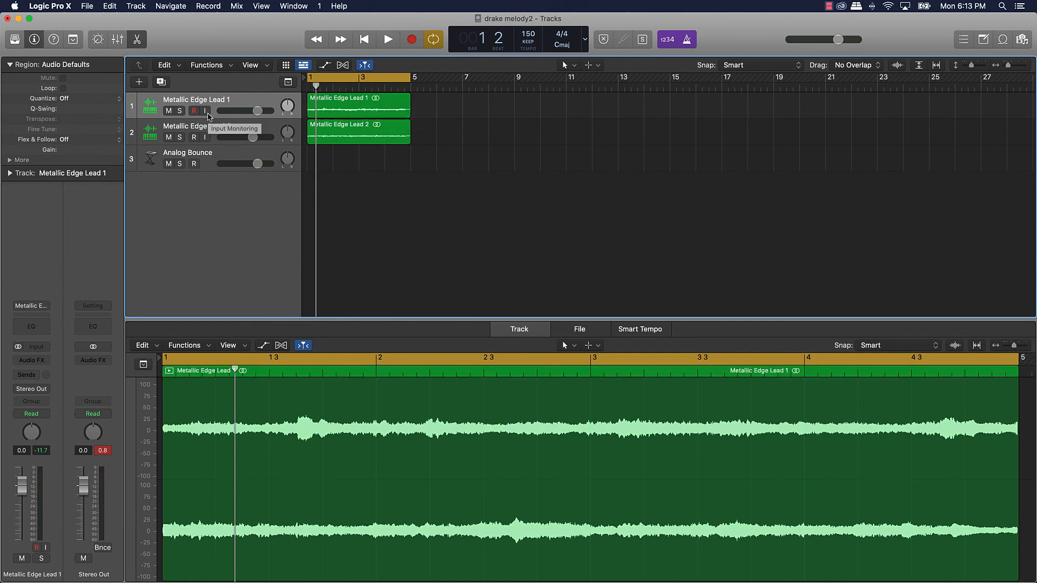